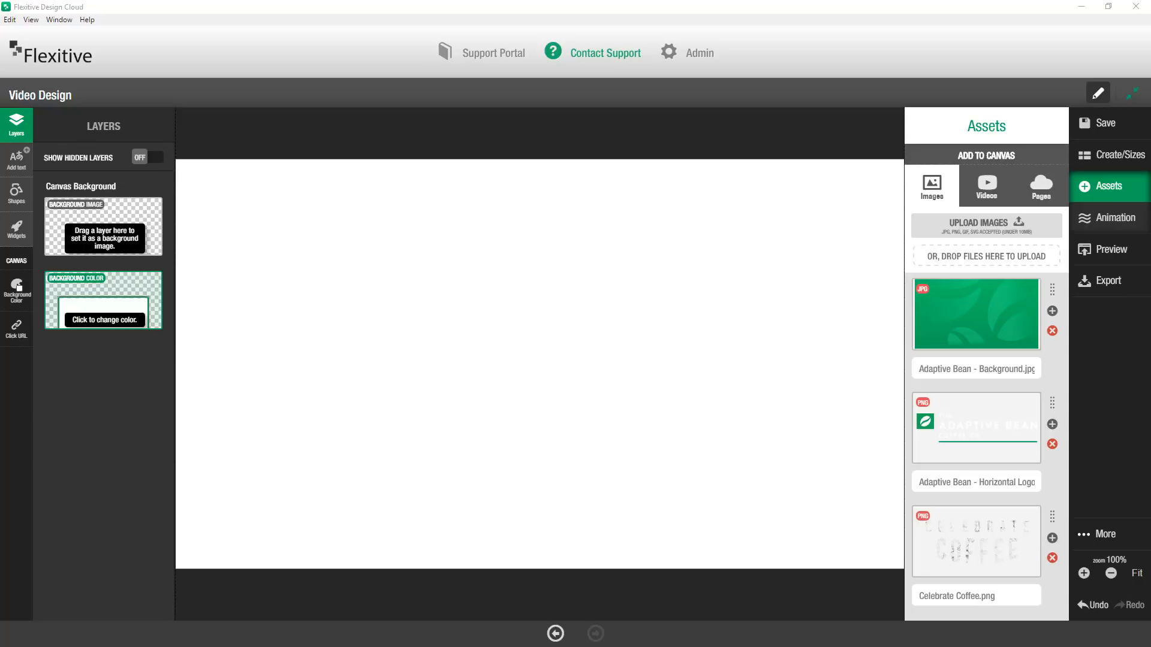
{"action": "mouse_move", "coordinate": [714, 233]}
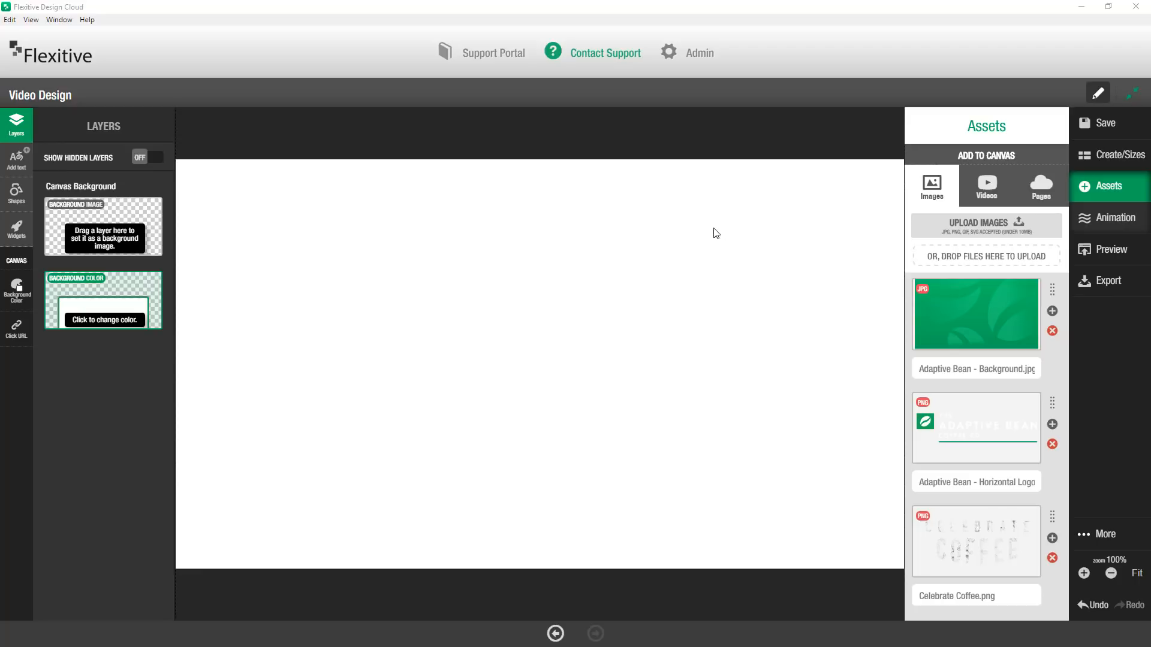
{"action": "mouse_move", "coordinate": [931, 185]}
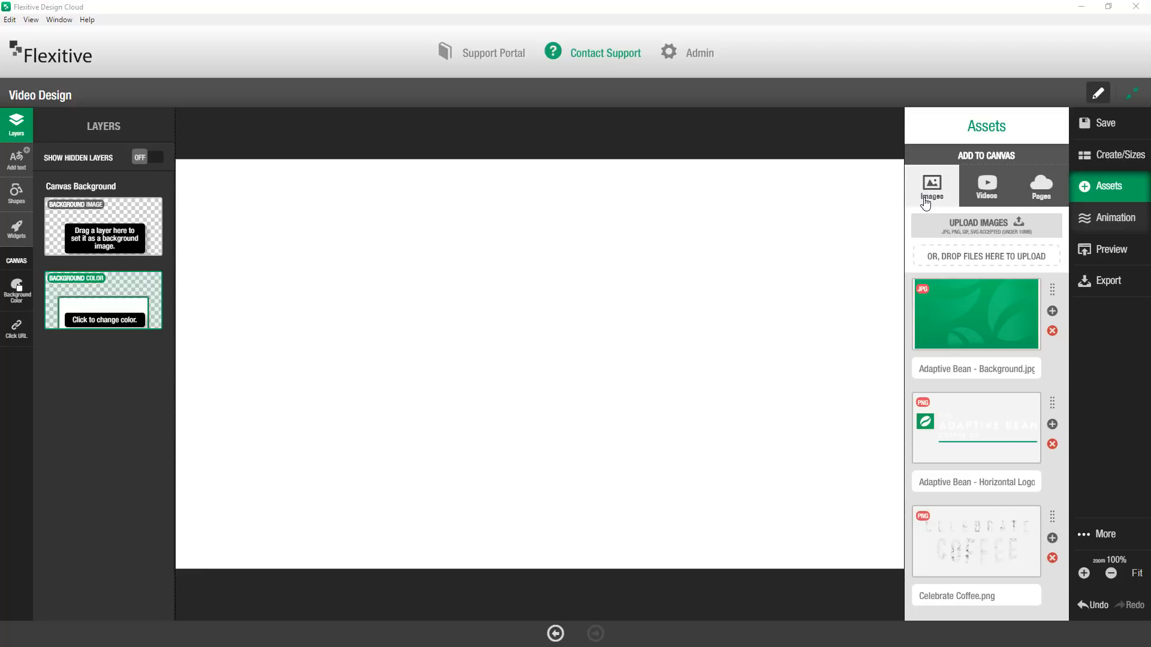
{"action": "mouse_move", "coordinate": [1069, 200]}
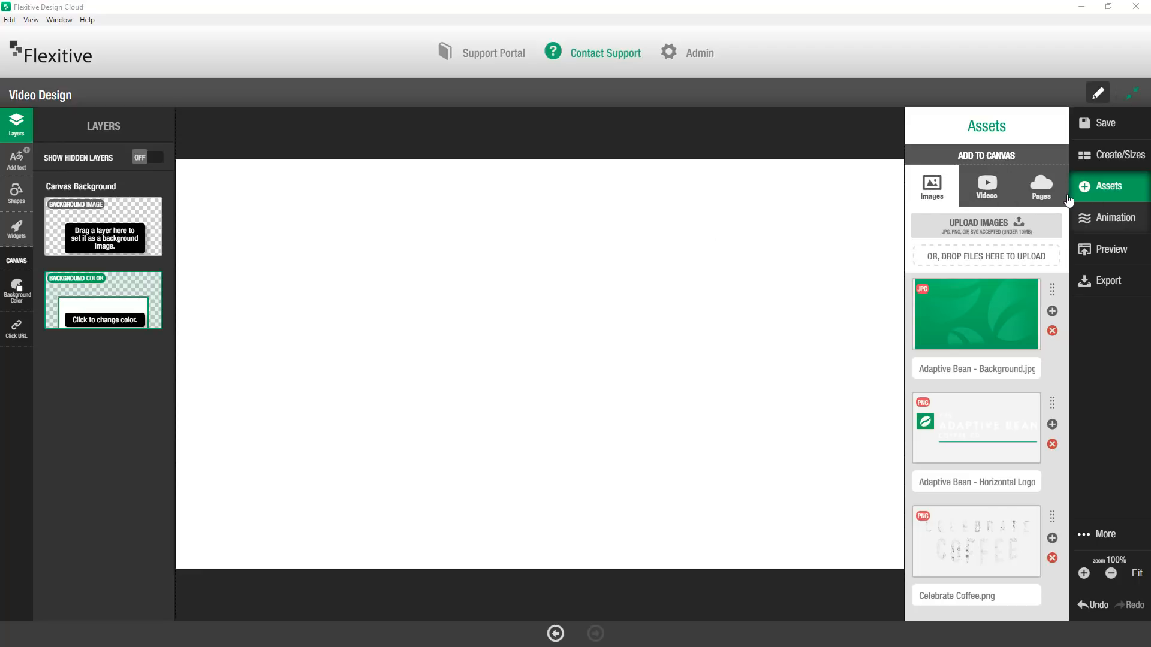
Upload 'Adaptive Bean - Falling Beans.mp4' to the Videos assets.
{"action": "left_click", "coordinate": [985, 186]}
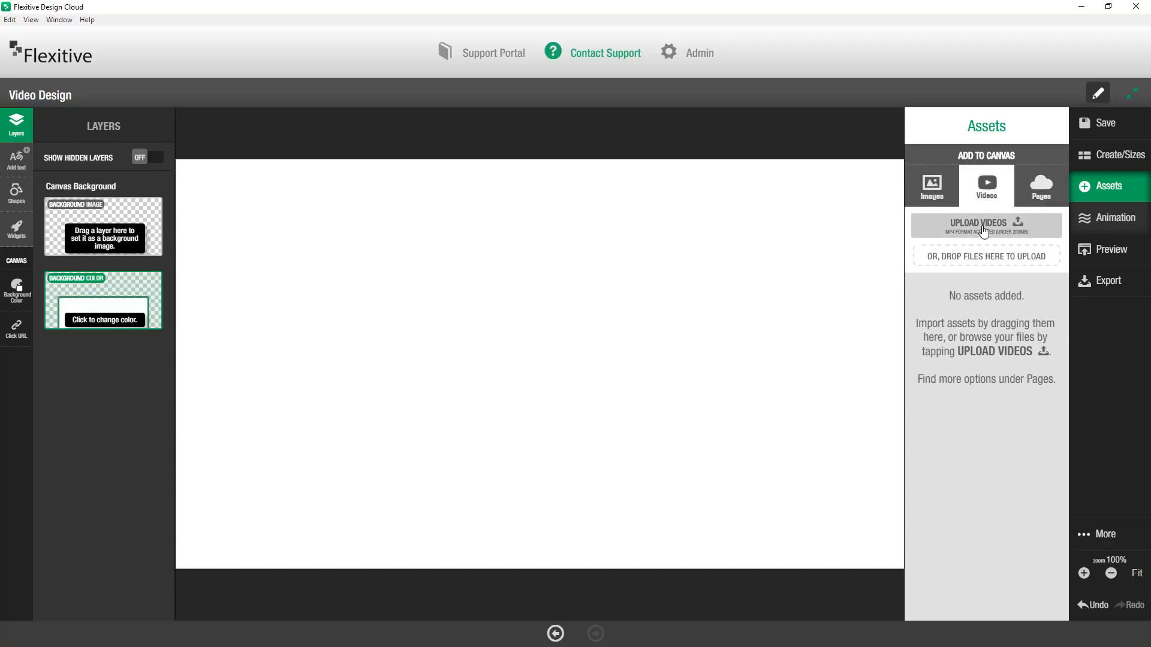
{"action": "left_click", "coordinate": [984, 226]}
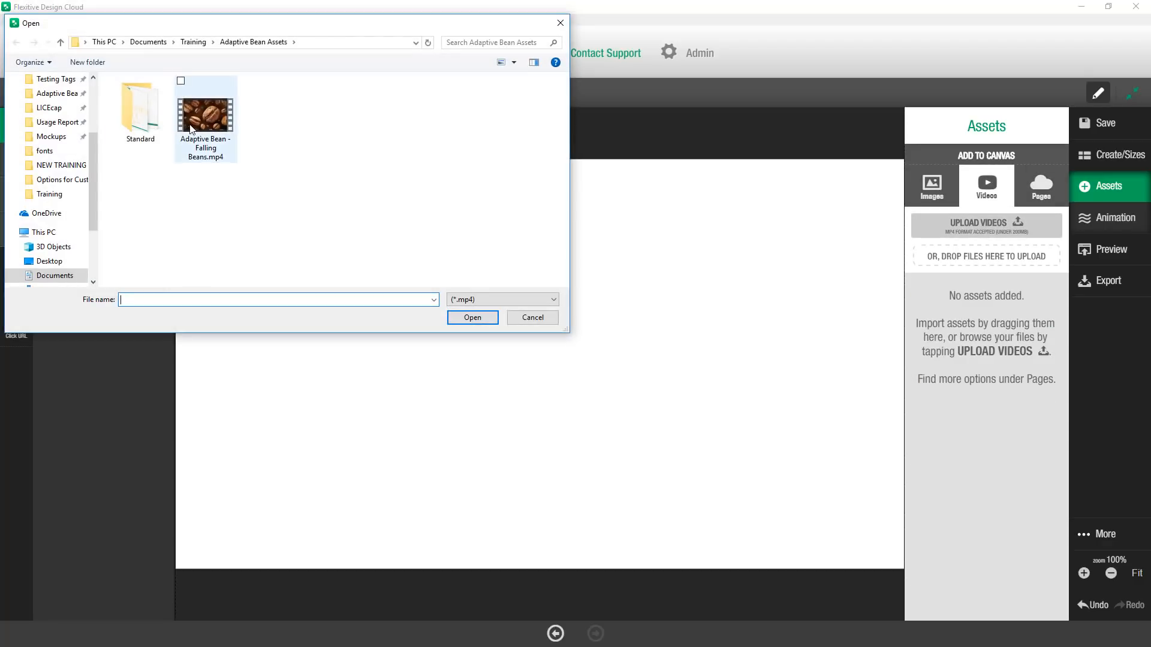
{"action": "left_click", "coordinate": [471, 317]}
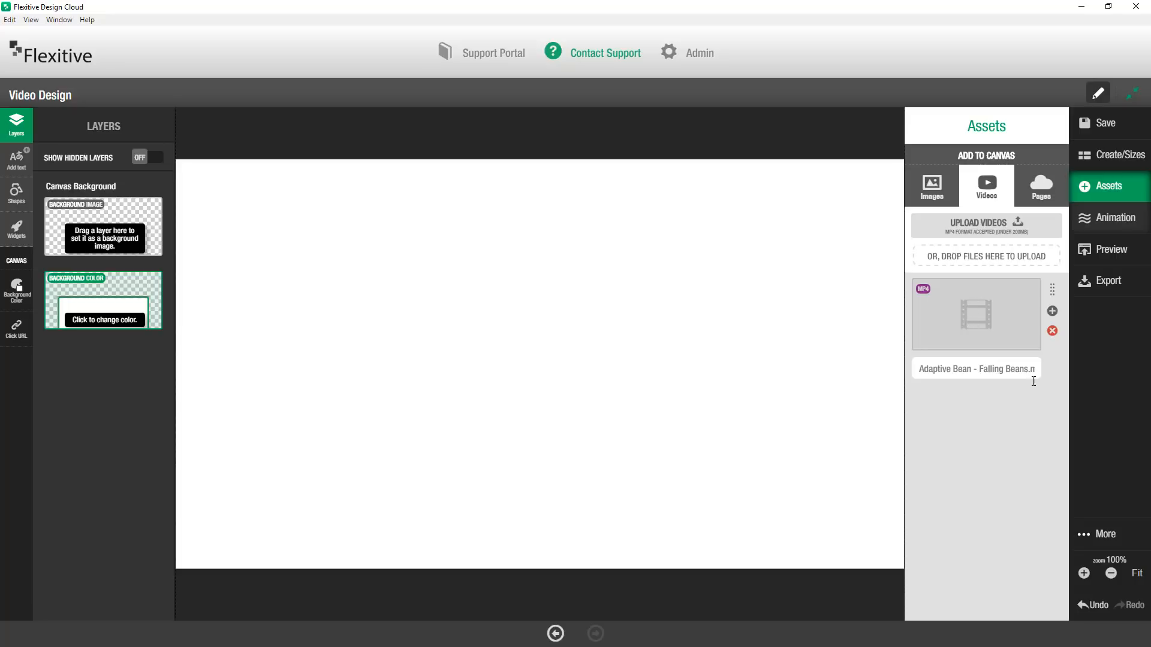
{"action": "mouse_move", "coordinate": [1000, 324]}
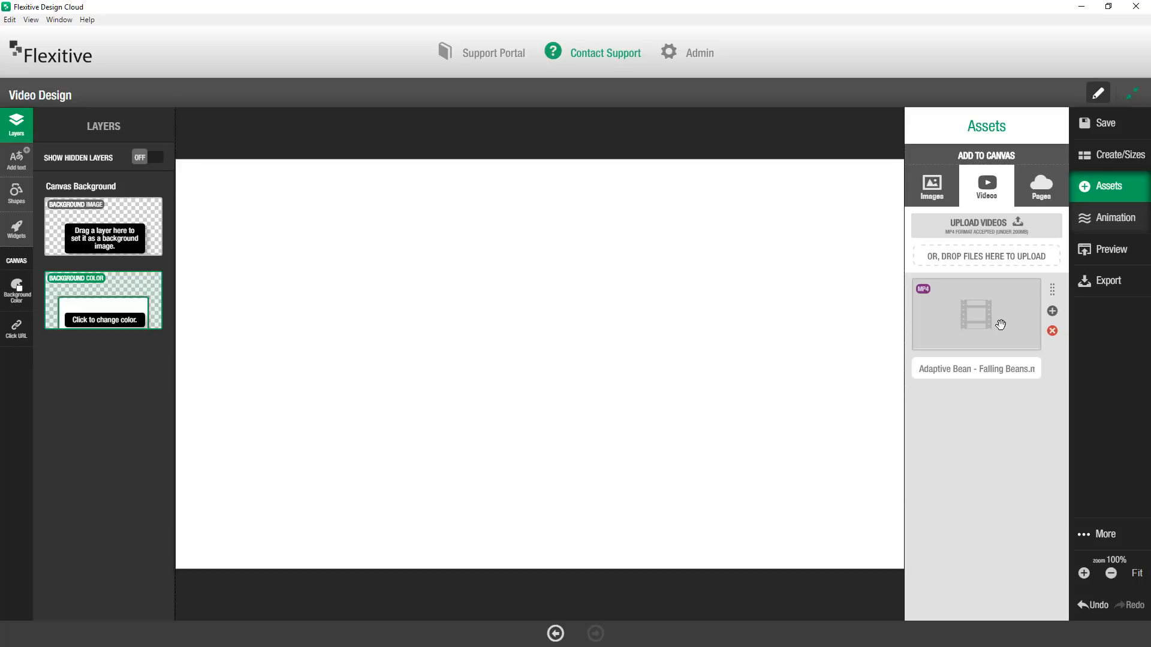
Add the falling beans video to the canvas and preview its playback.
{"action": "left_click", "coordinate": [1052, 310]}
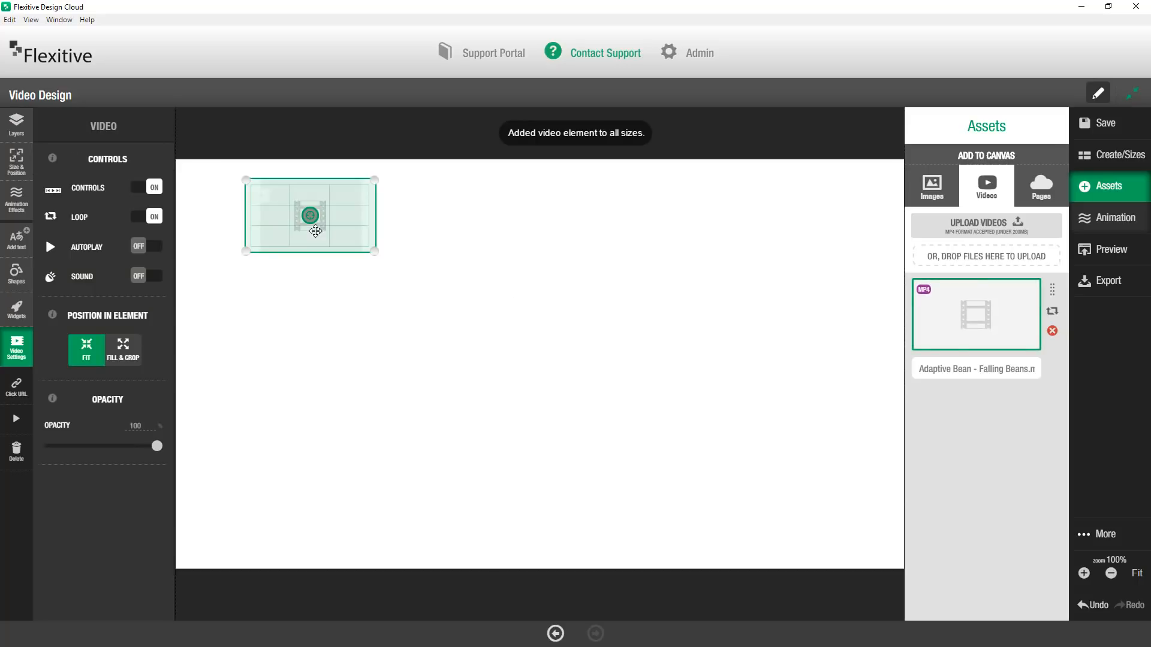
{"action": "mouse_move", "coordinate": [104, 438]}
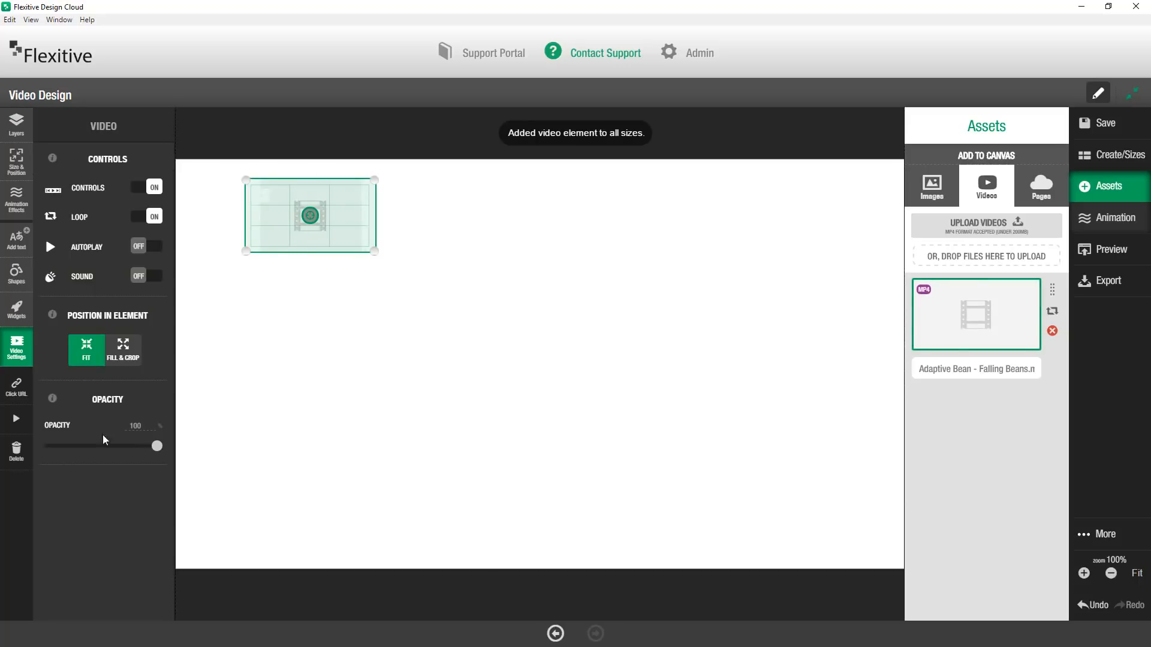
{"action": "mouse_move", "coordinate": [17, 418]}
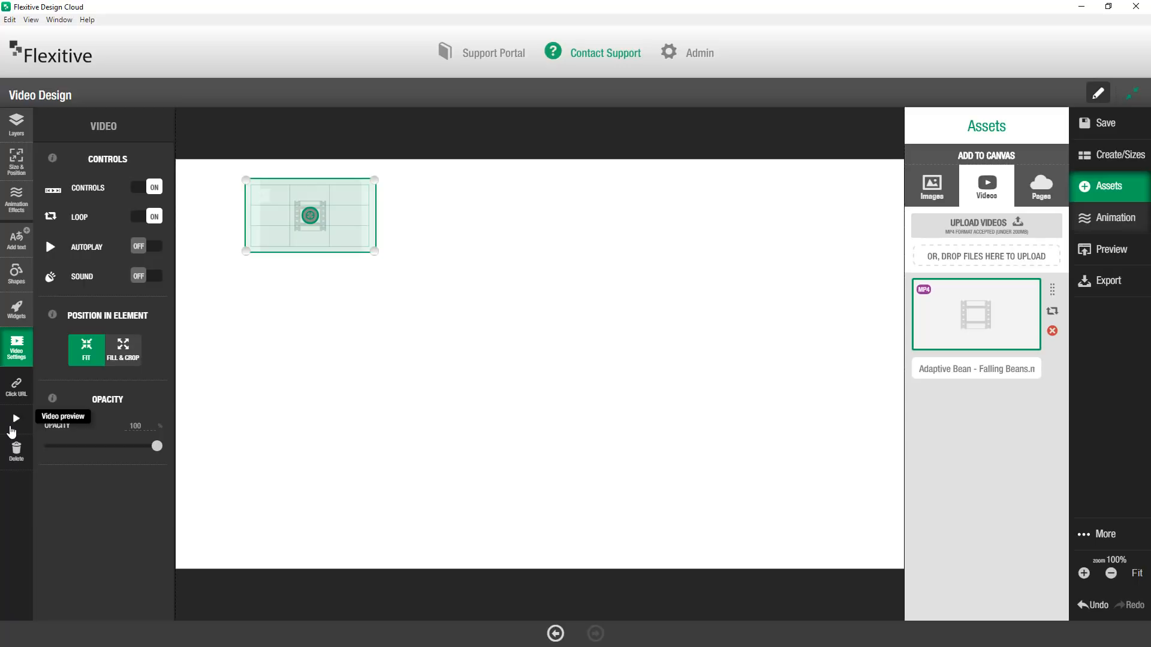
{"action": "left_click", "coordinate": [15, 419]}
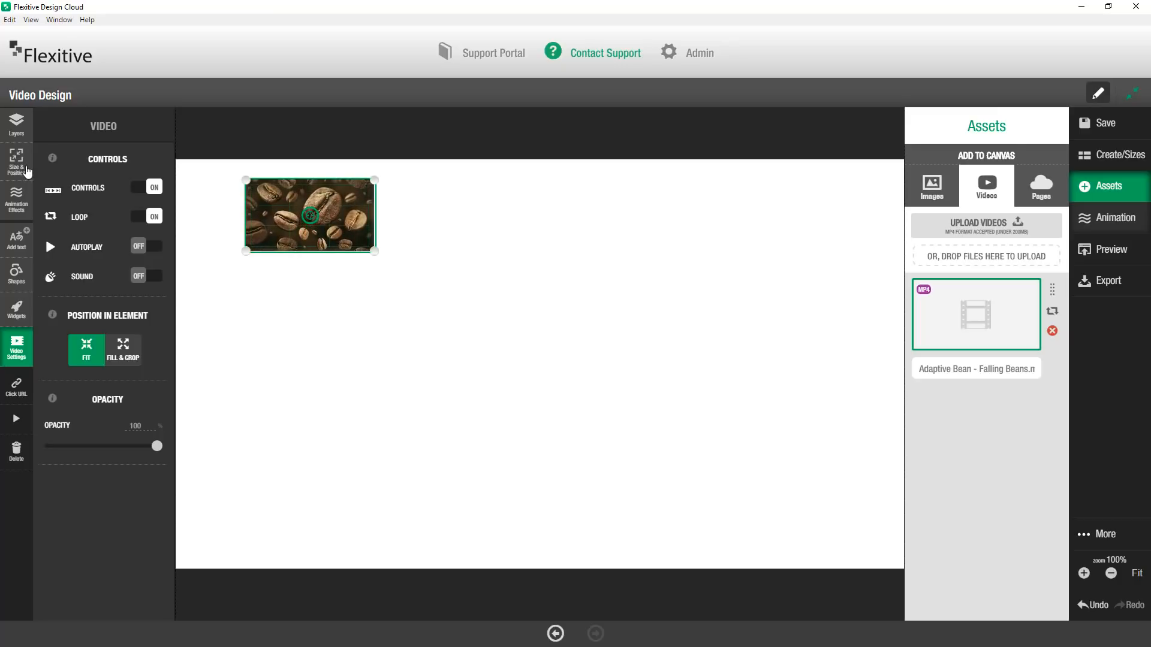
Snap the falling beans video to all canvas edges.
{"action": "left_click", "coordinate": [16, 160]}
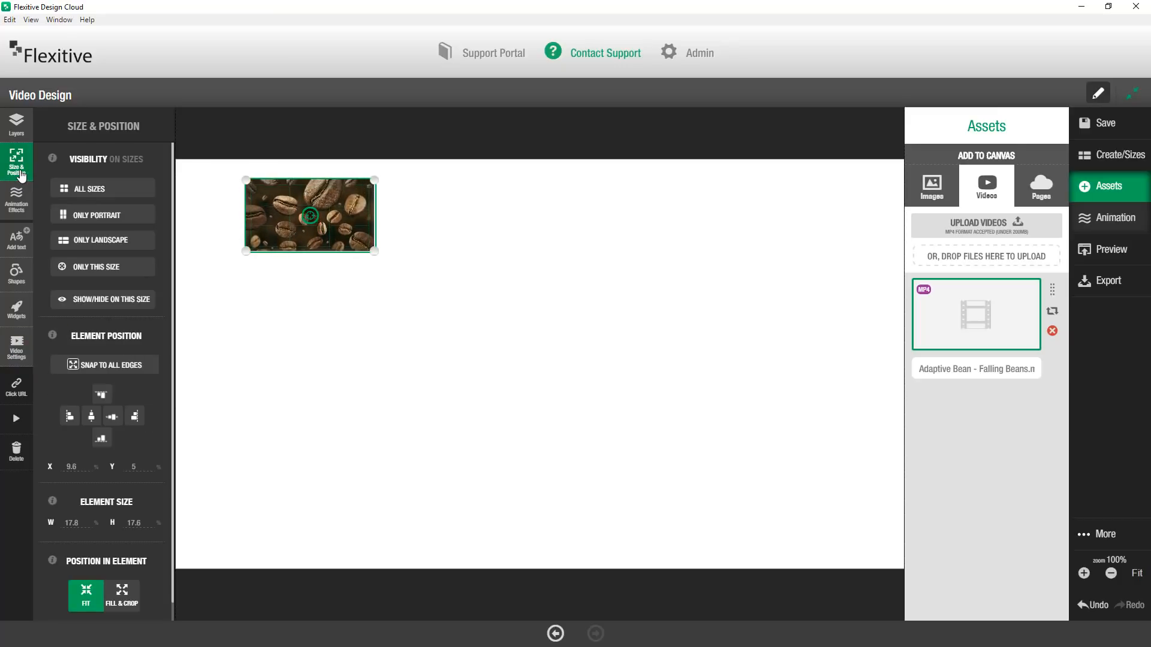
{"action": "left_click", "coordinate": [105, 363]}
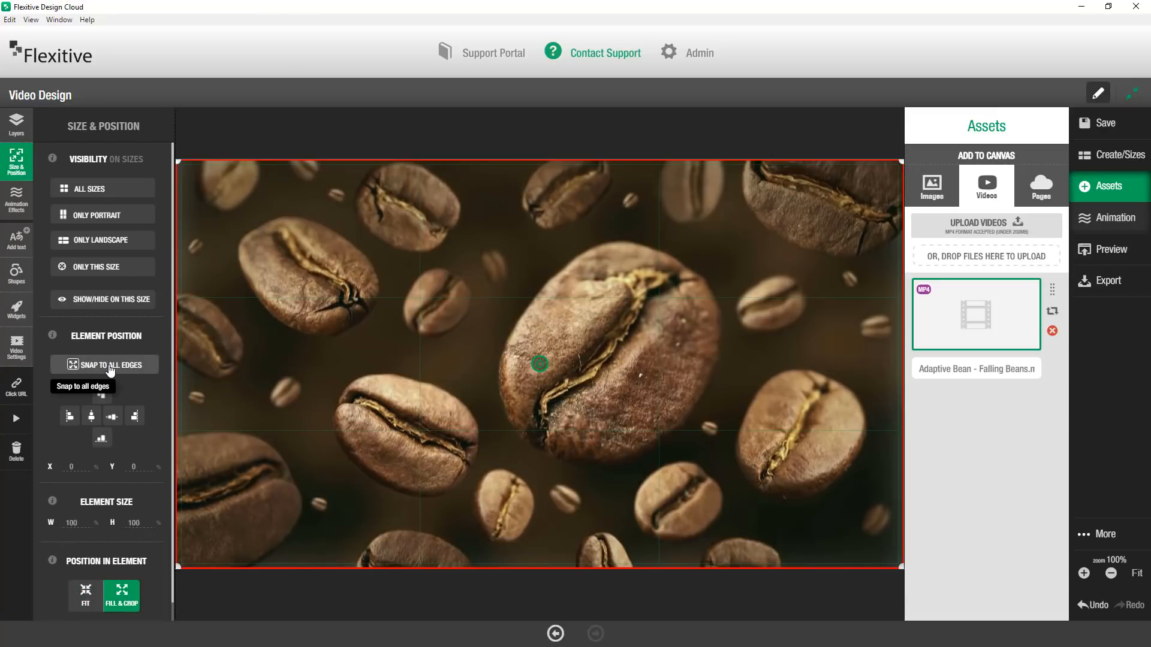
{"action": "mouse_move", "coordinate": [768, 439]}
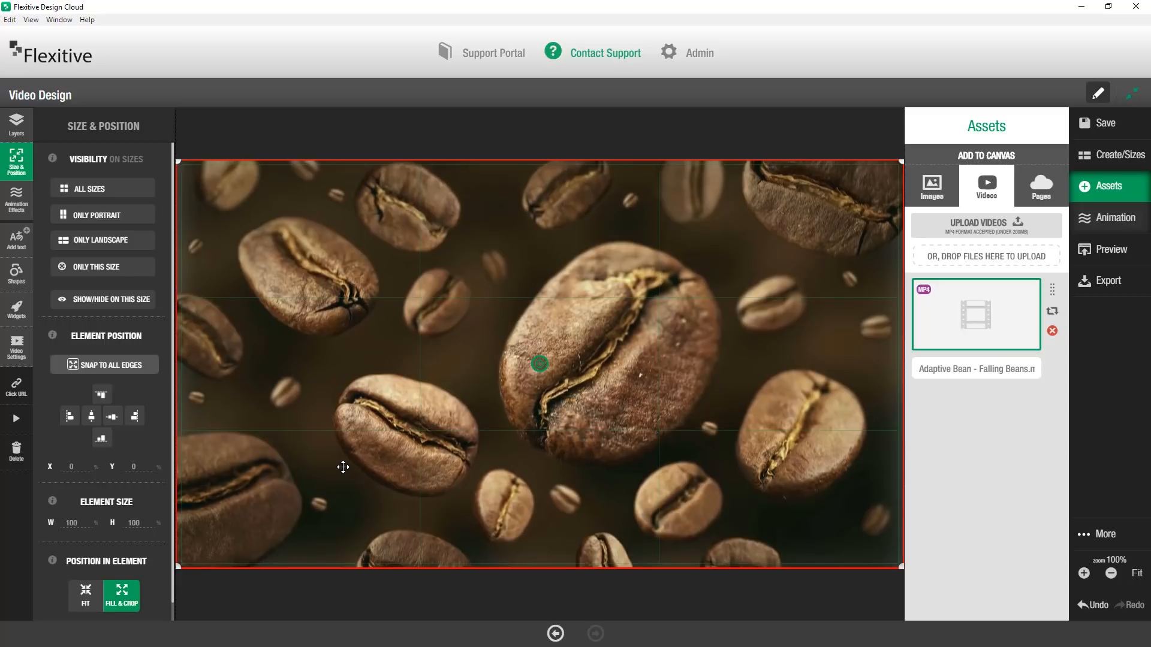
{"action": "mouse_move", "coordinate": [7, 349]}
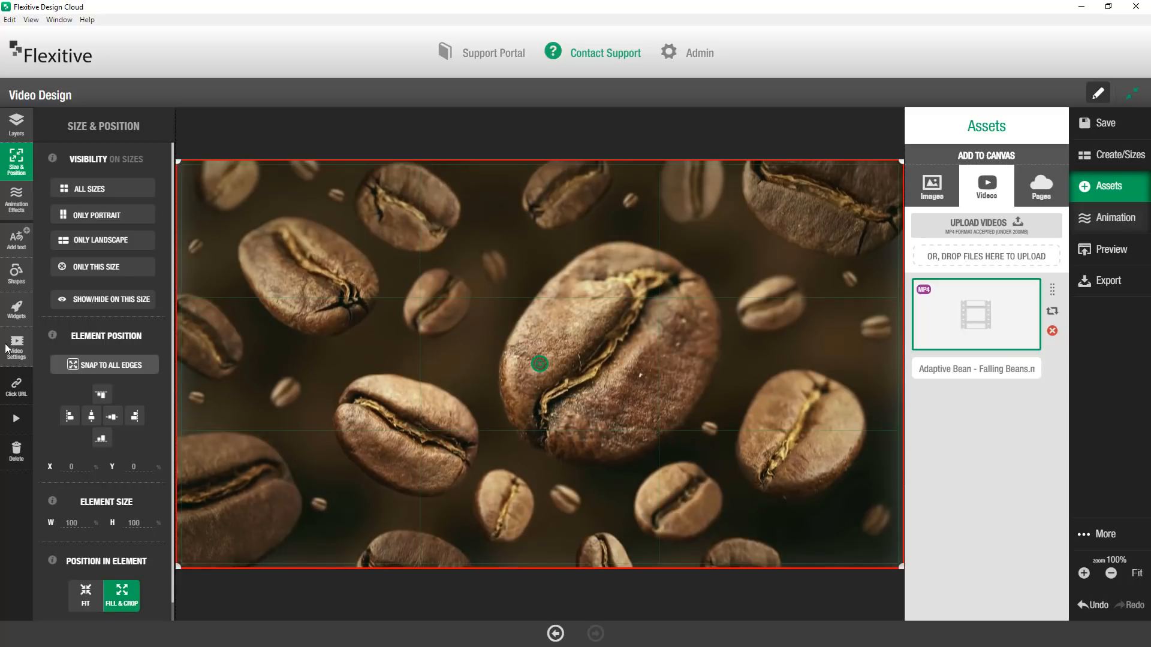
{"action": "mouse_move", "coordinate": [297, 346]}
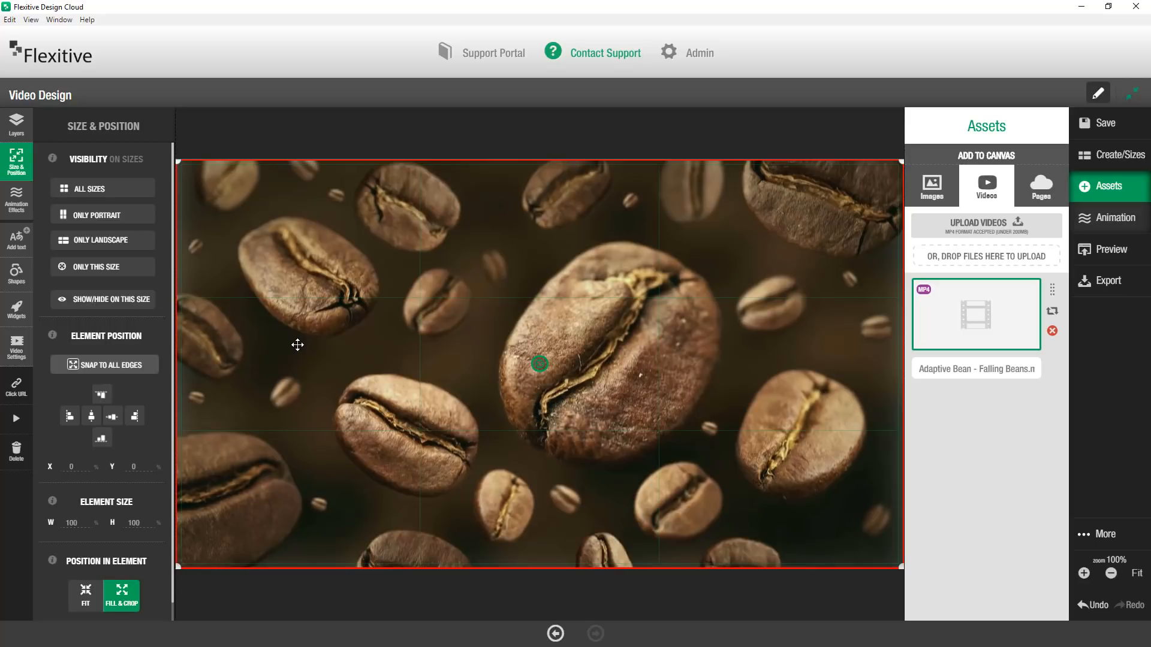
{"action": "mouse_move", "coordinate": [112, 332]}
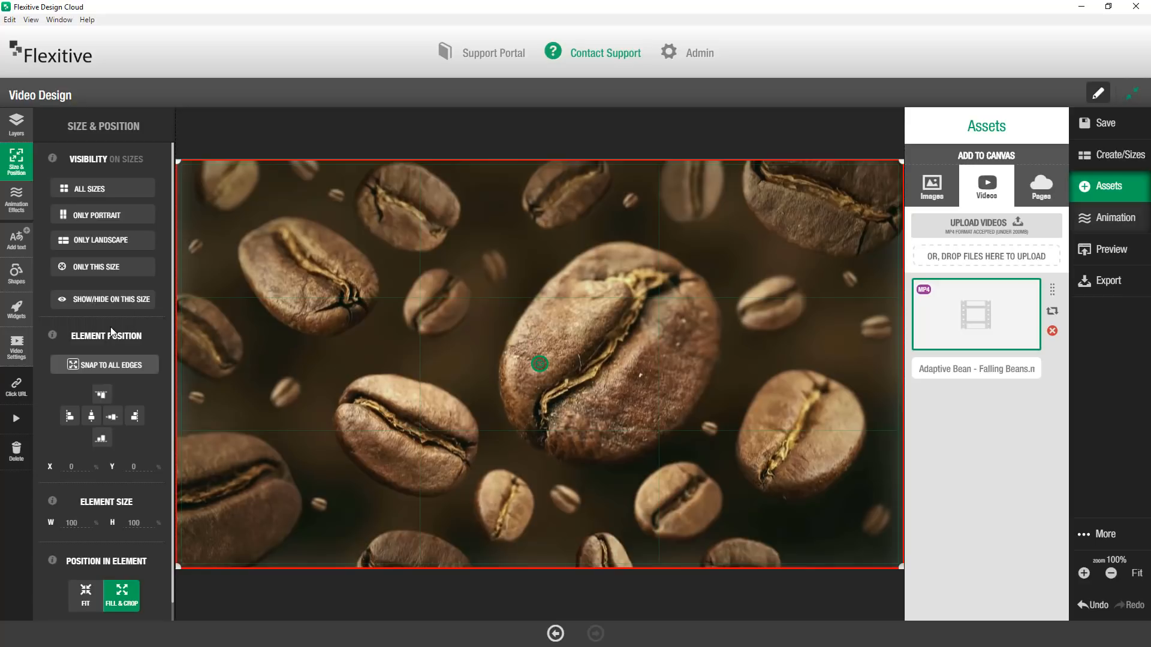
{"action": "mouse_move", "coordinate": [16, 359]}
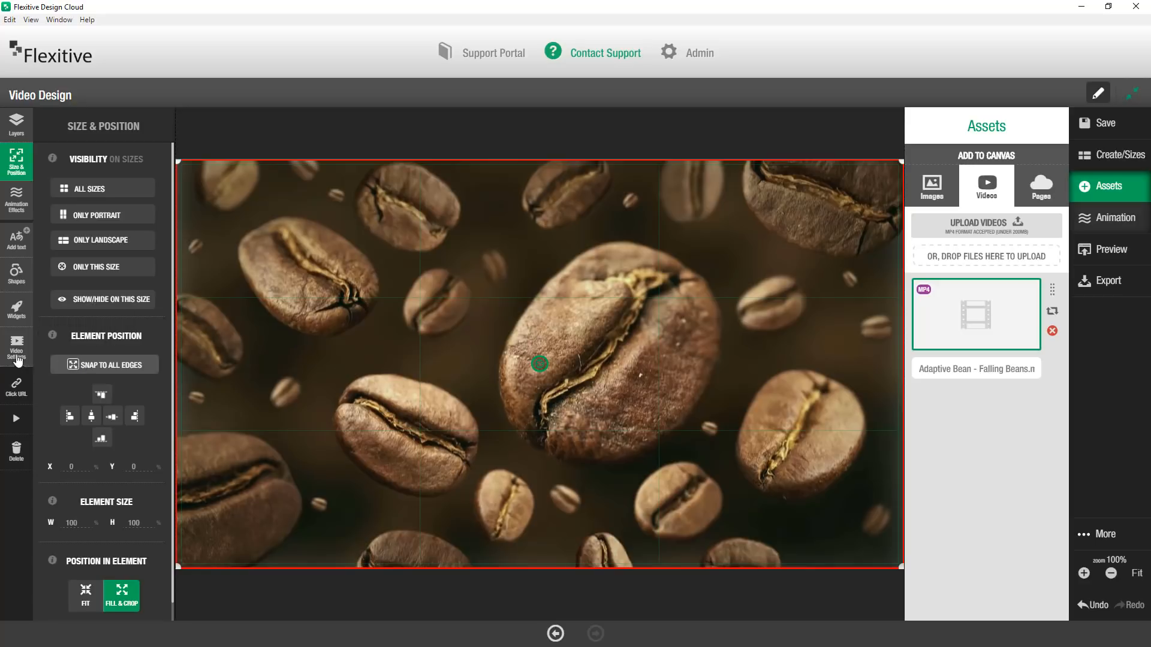
Open Video Settings: controls off, loop on, autoplay on, sound off.
{"action": "left_click", "coordinate": [15, 348]}
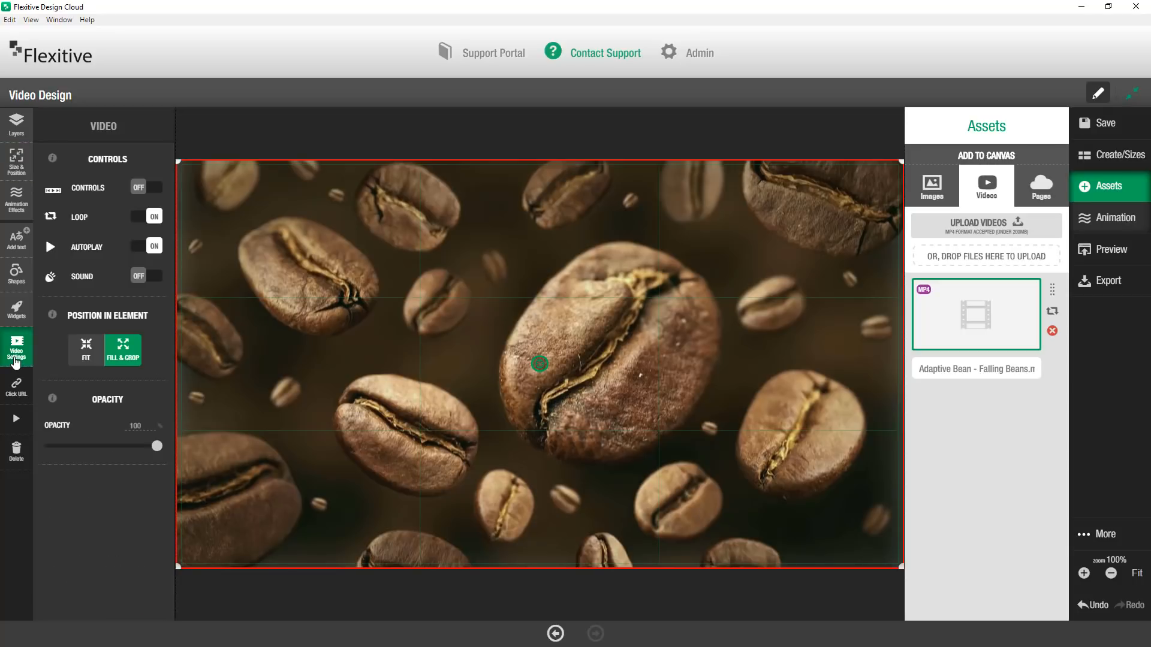
{"action": "mouse_move", "coordinate": [69, 281]}
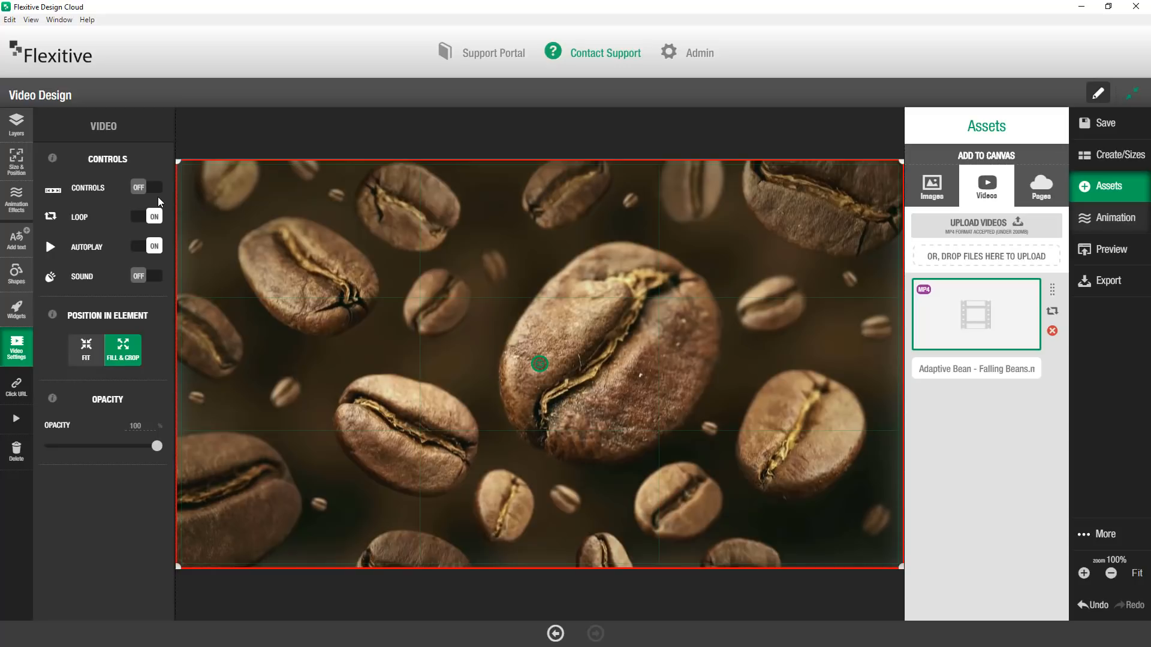
{"action": "mouse_move", "coordinate": [112, 200]}
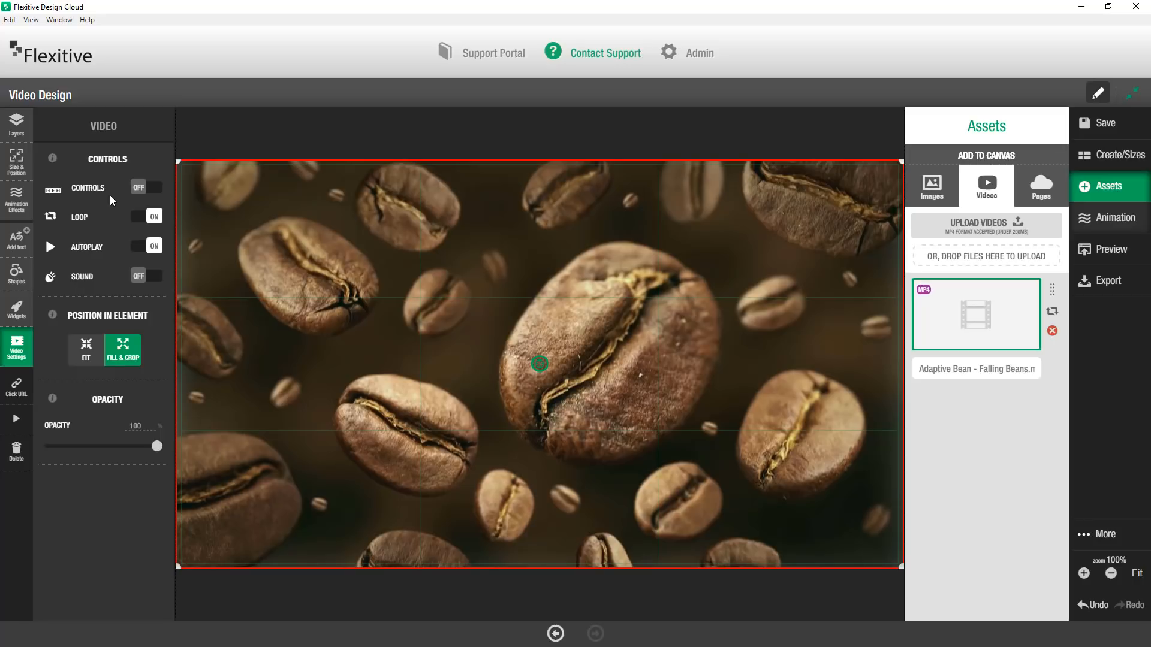
{"action": "mouse_move", "coordinate": [154, 205]}
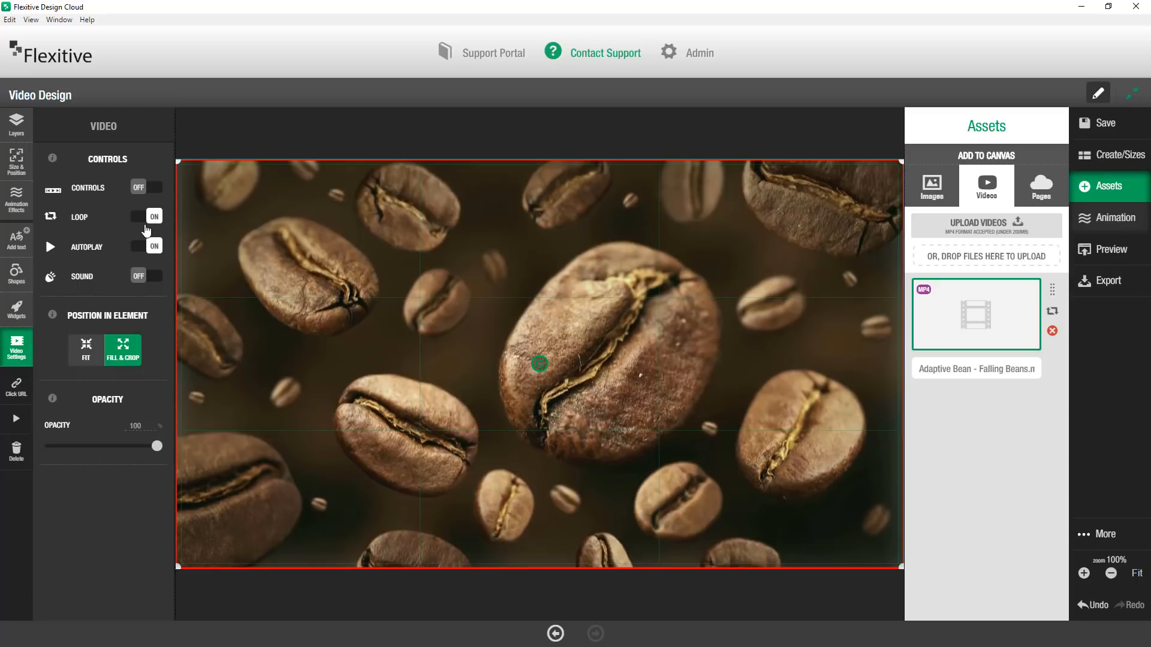
{"action": "mouse_move", "coordinate": [144, 260]}
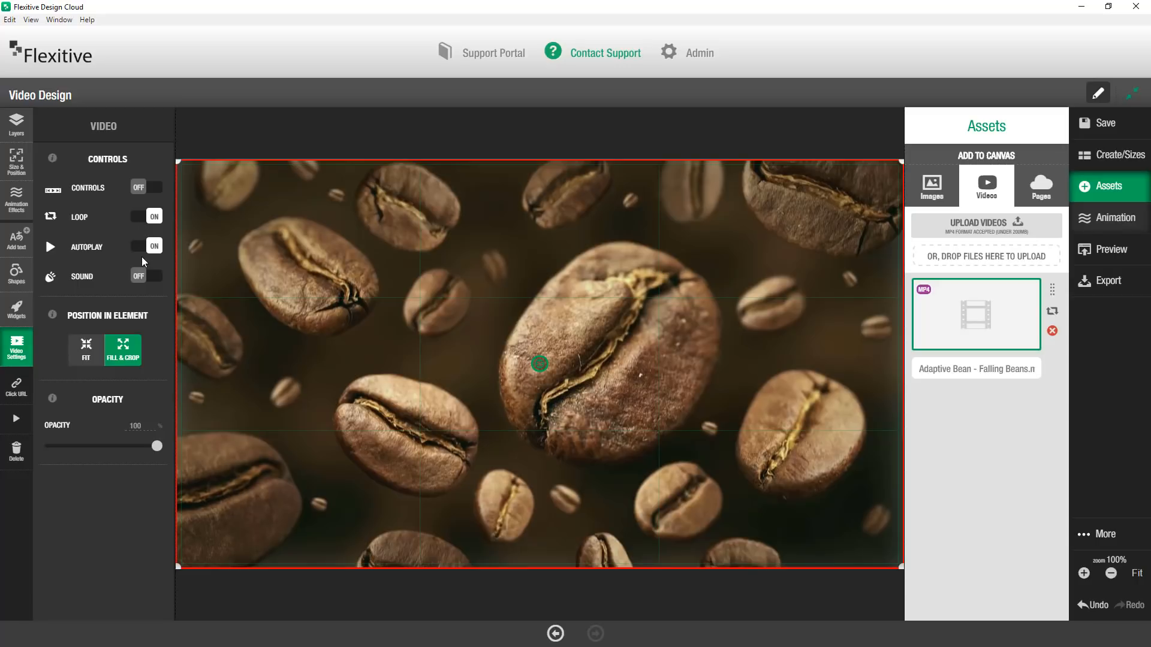
{"action": "mouse_move", "coordinate": [149, 259]}
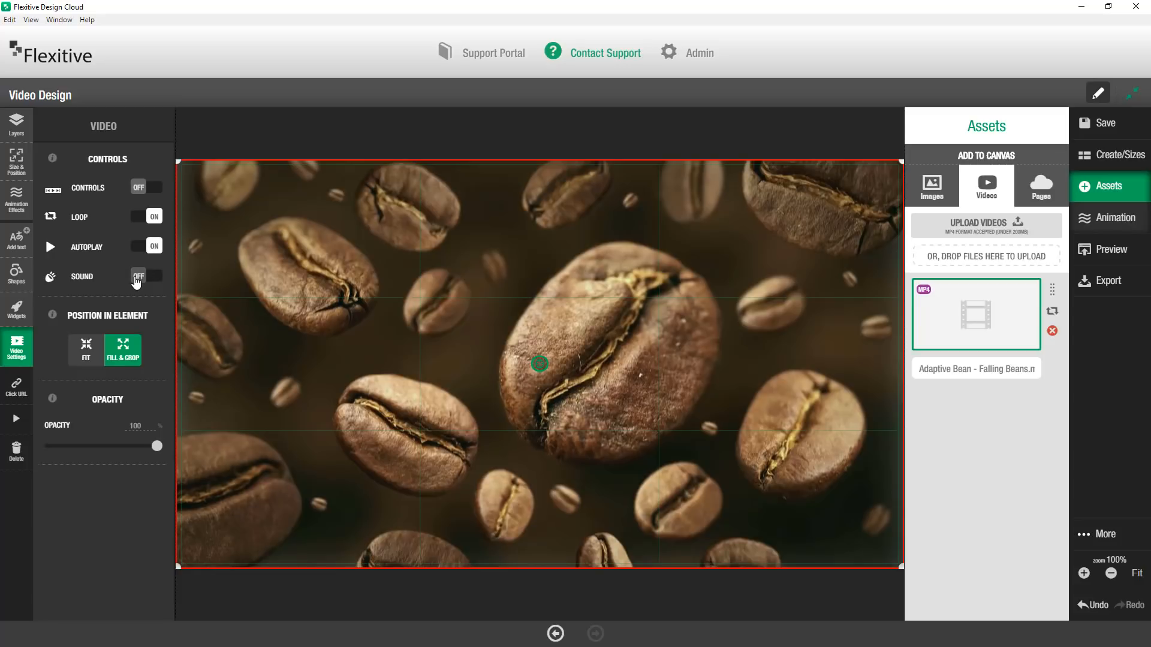
{"action": "mouse_move", "coordinate": [45, 307]}
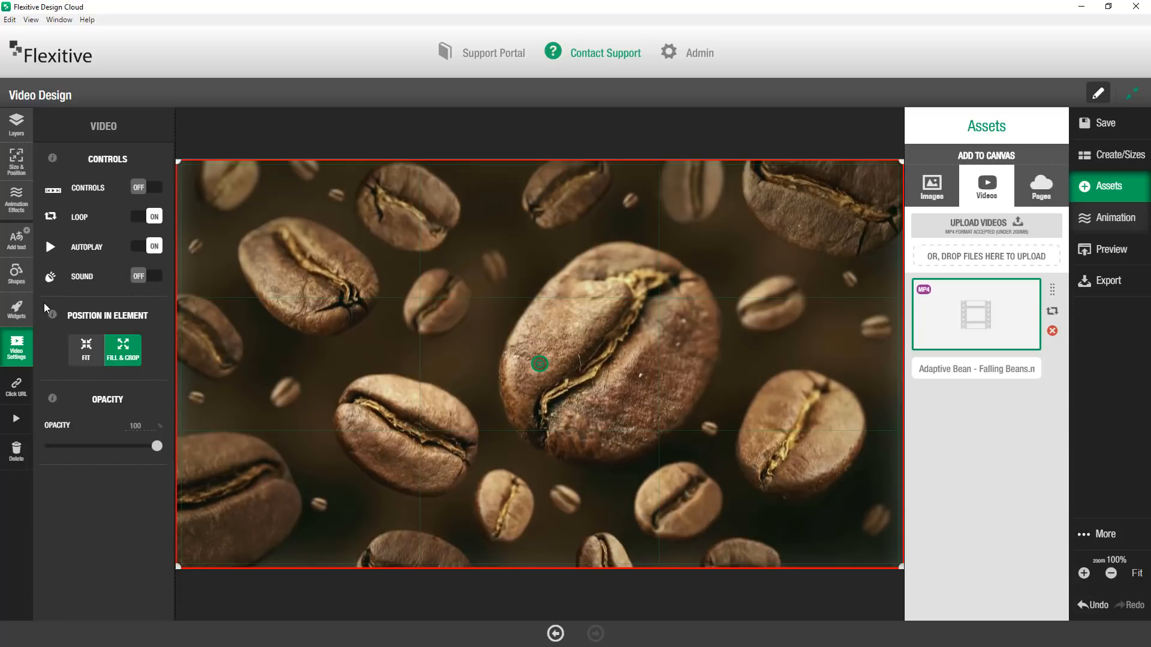
{"action": "mouse_move", "coordinate": [158, 292]}
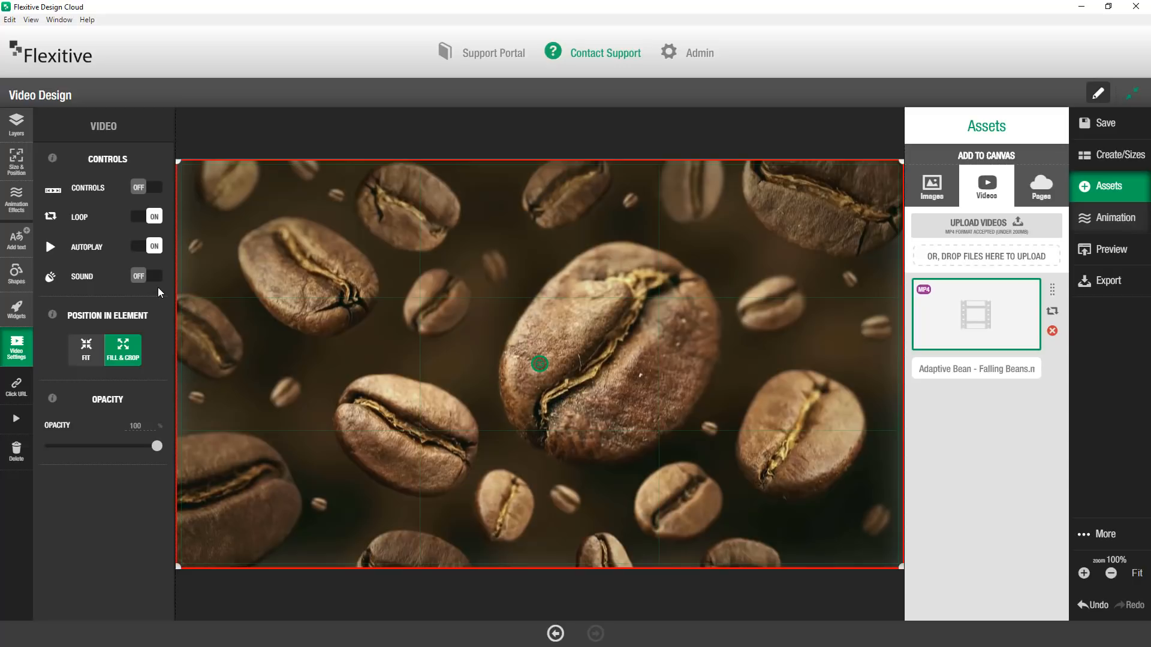
{"action": "mouse_move", "coordinate": [440, 291]}
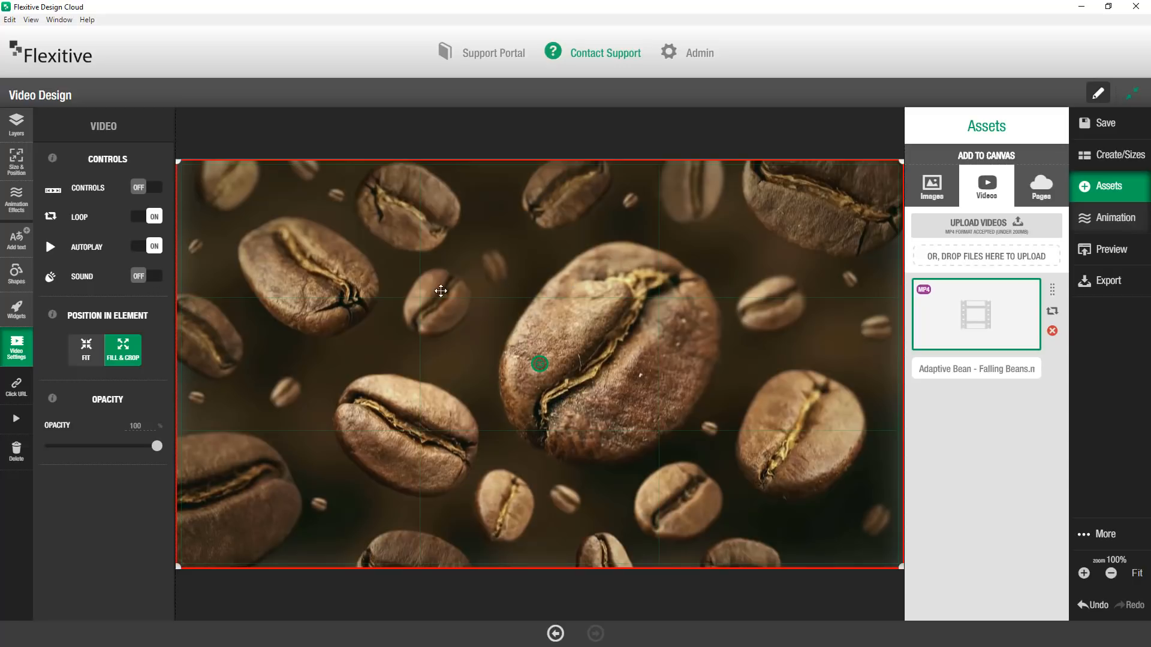
{"action": "mouse_move", "coordinate": [698, 491]}
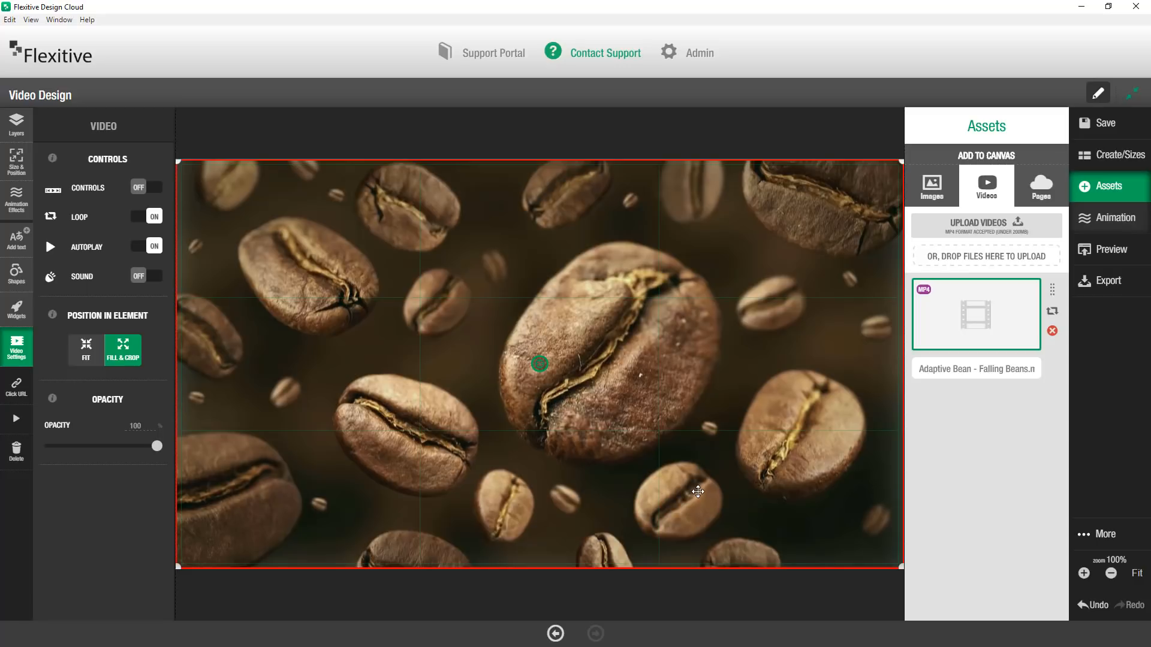
{"action": "mouse_move", "coordinate": [680, 484]}
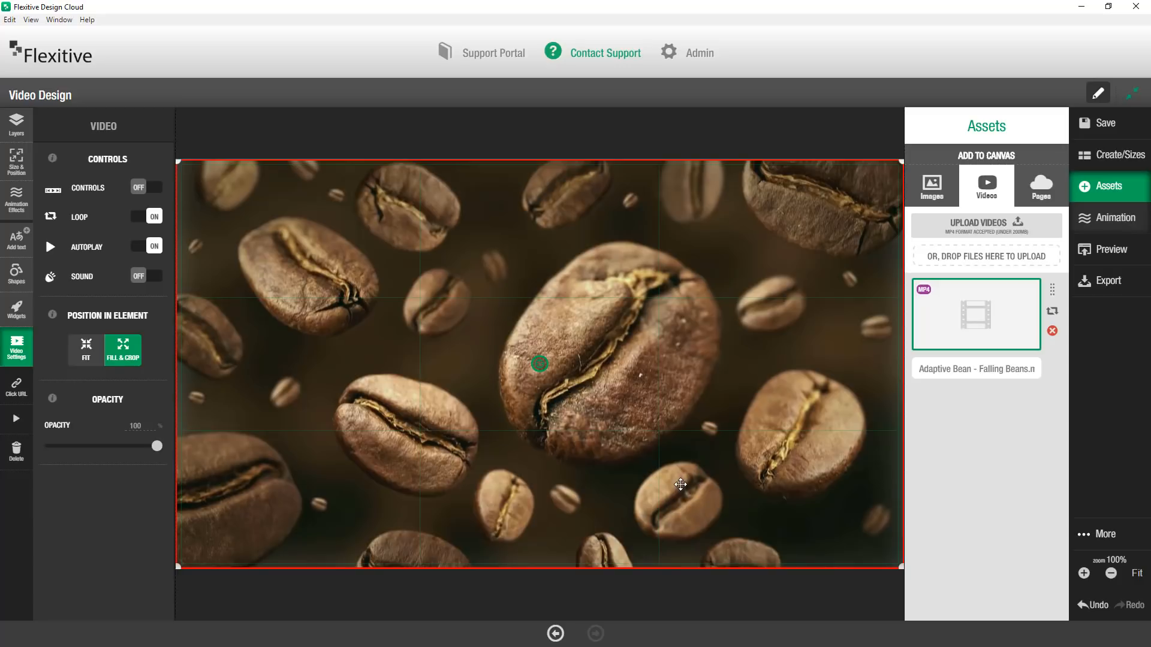
{"action": "mouse_move", "coordinate": [72, 272]}
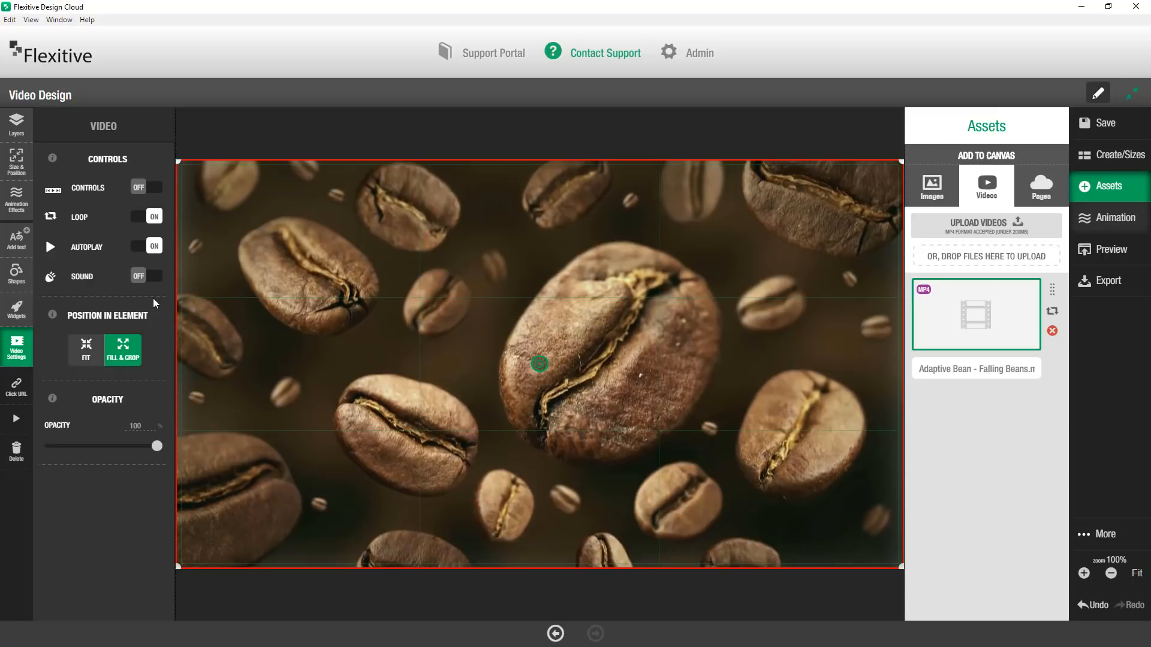
Place the Adaptive Bean logo and Celebrate Coffee graphic from image assets over the video.
{"action": "left_click", "coordinate": [931, 185]}
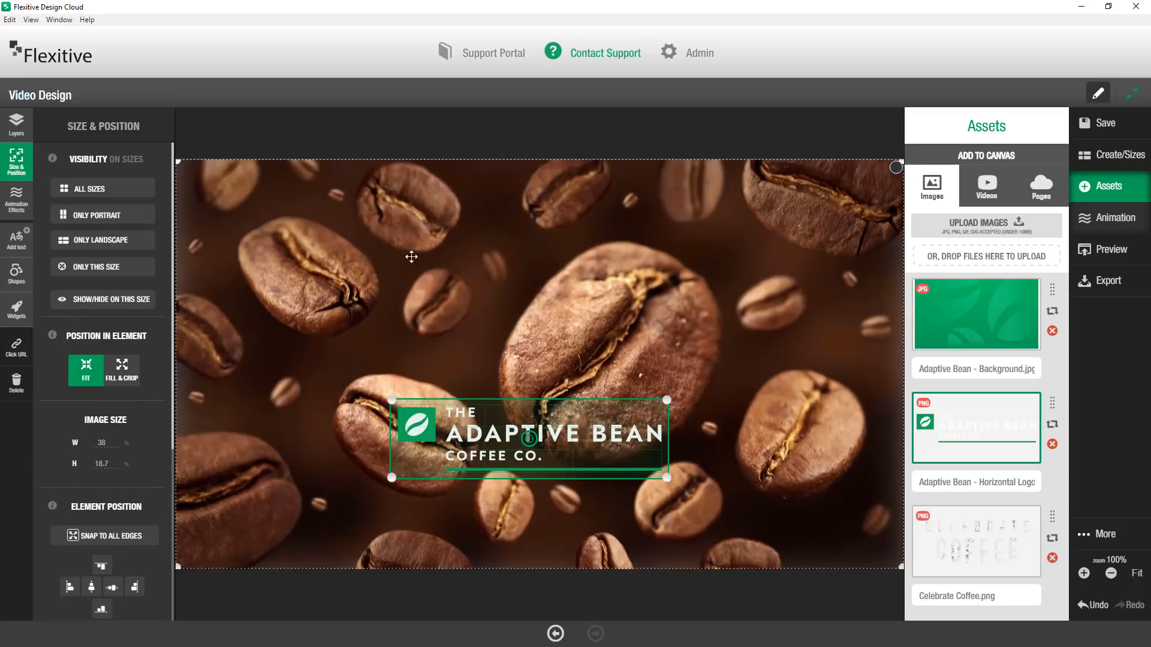
{"action": "left_click", "coordinate": [976, 542]}
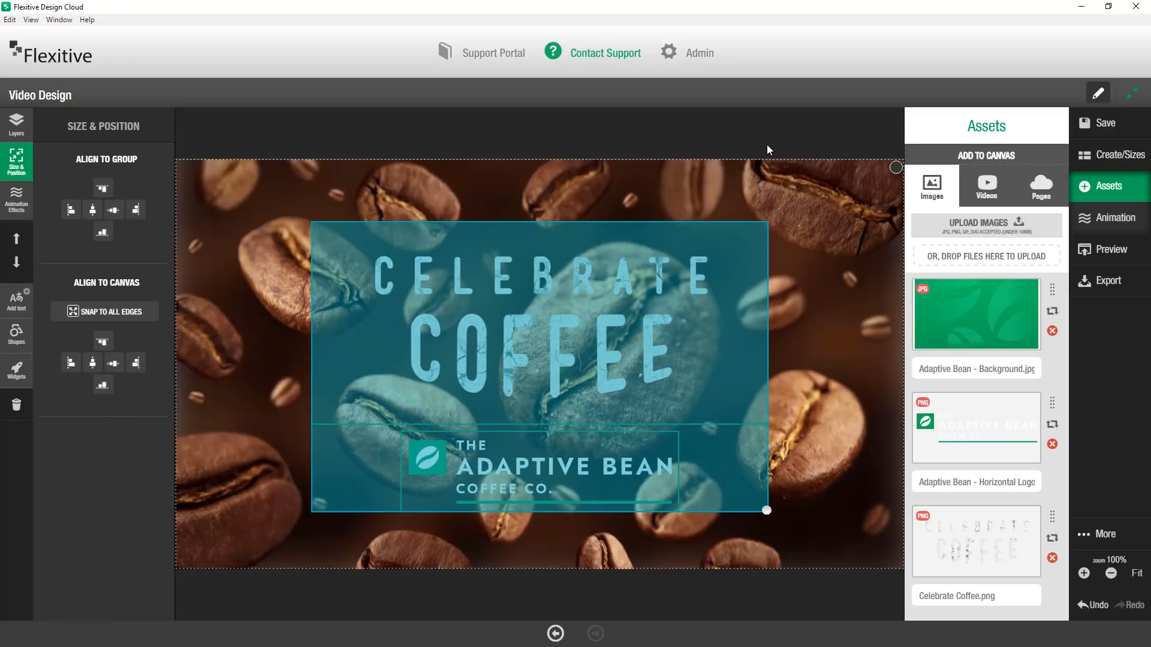
Save the coffee-bean design and open Preview Design with 16:9 breakpoints.
{"action": "left_click", "coordinate": [16, 125]}
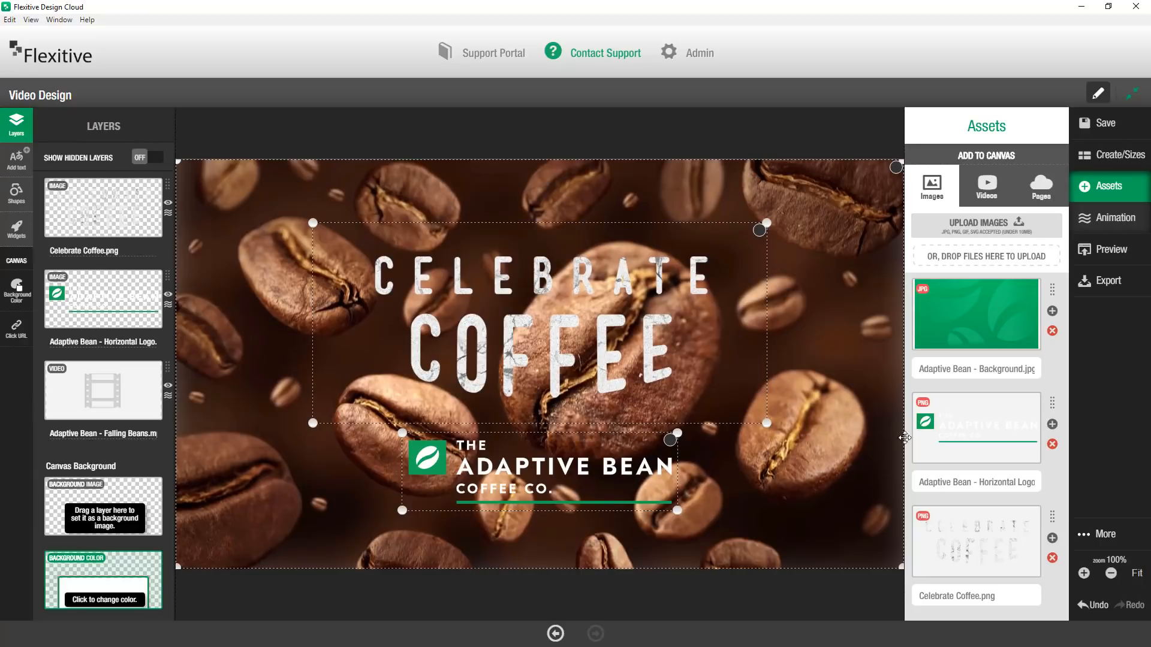
{"action": "left_click", "coordinate": [1107, 122]}
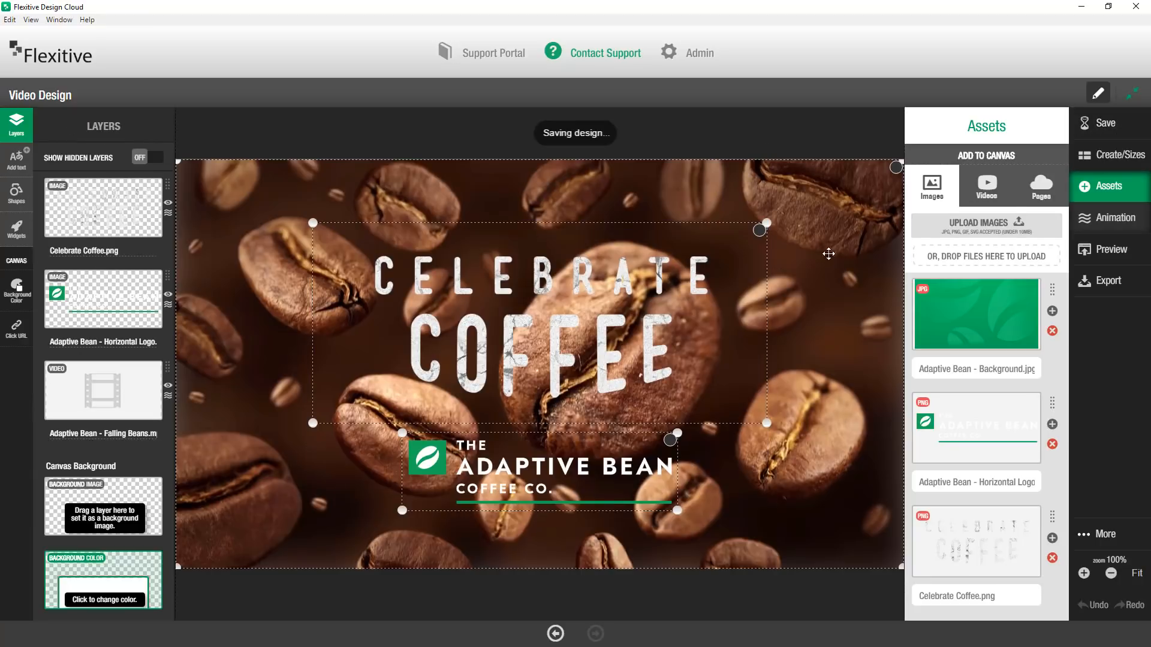
{"action": "left_click", "coordinate": [1109, 249]}
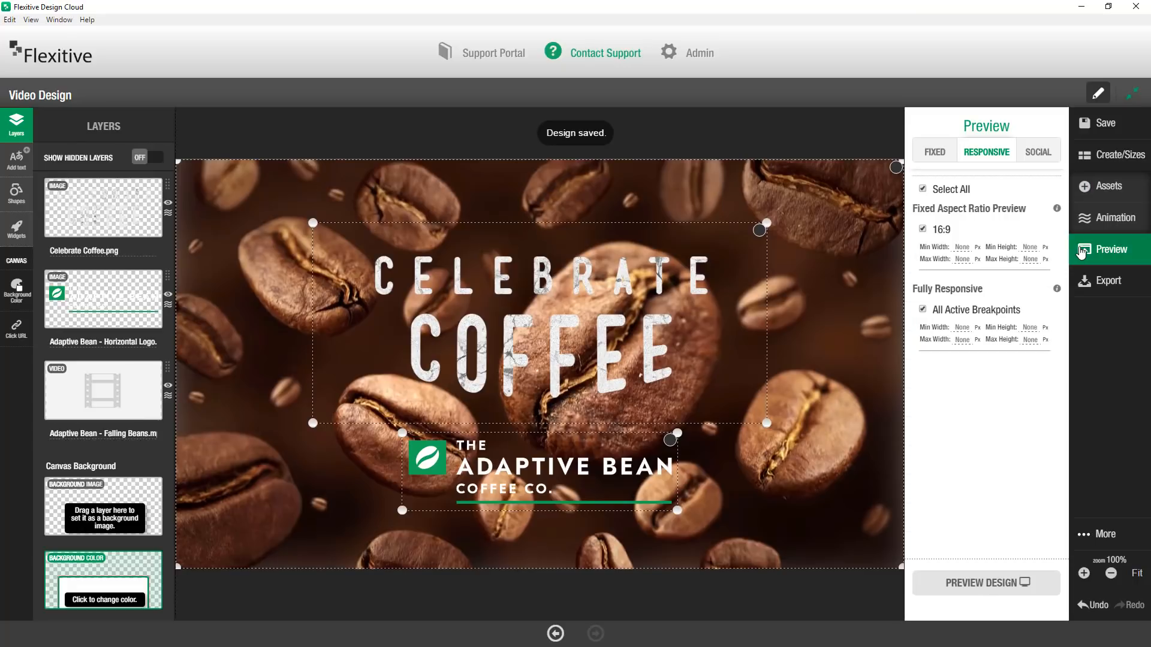
{"action": "left_click", "coordinate": [986, 582]}
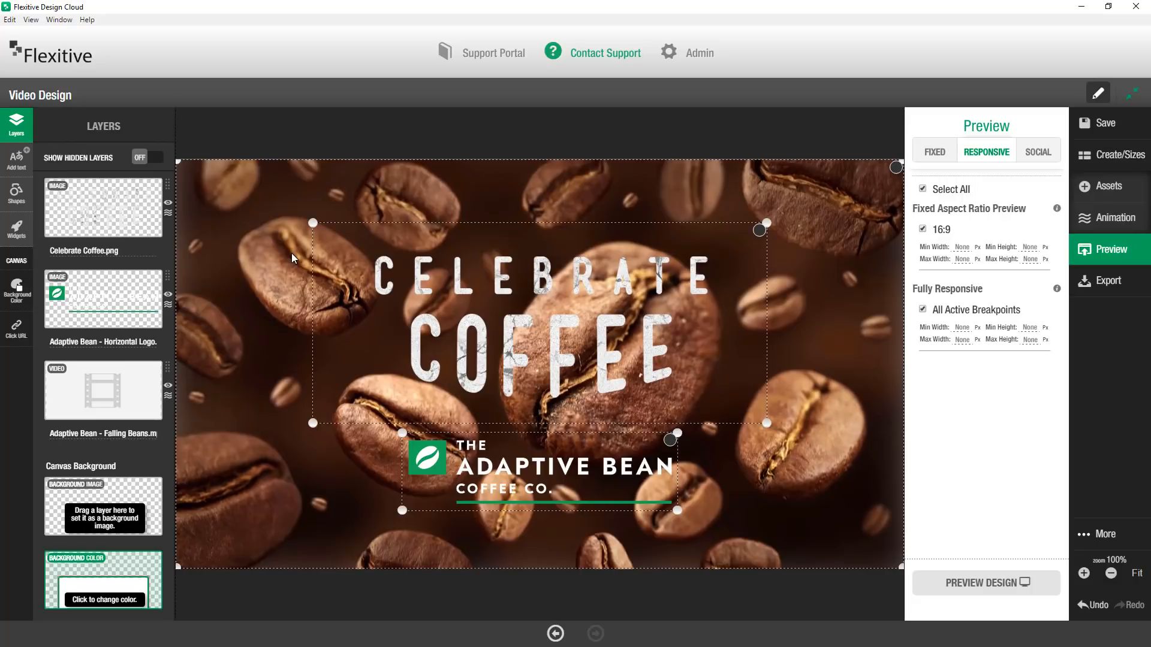
{"action": "mouse_move", "coordinate": [543, 194]}
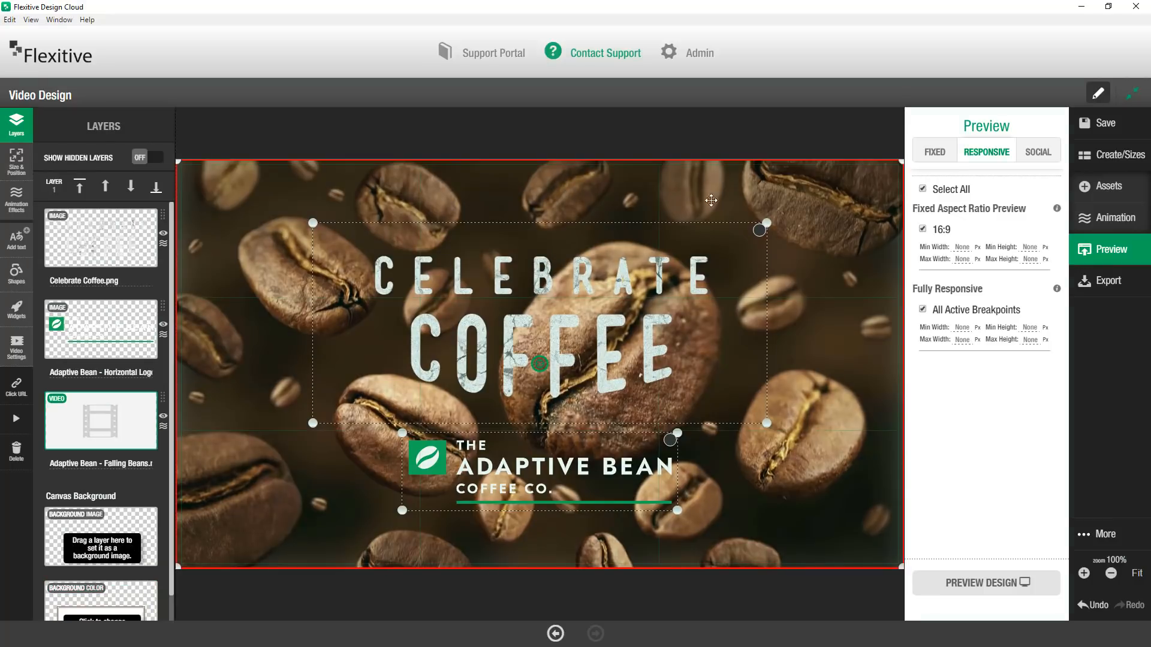
Swap the falling beans video for the green Adaptive Bean background image.
{"action": "left_click", "coordinate": [1109, 186]}
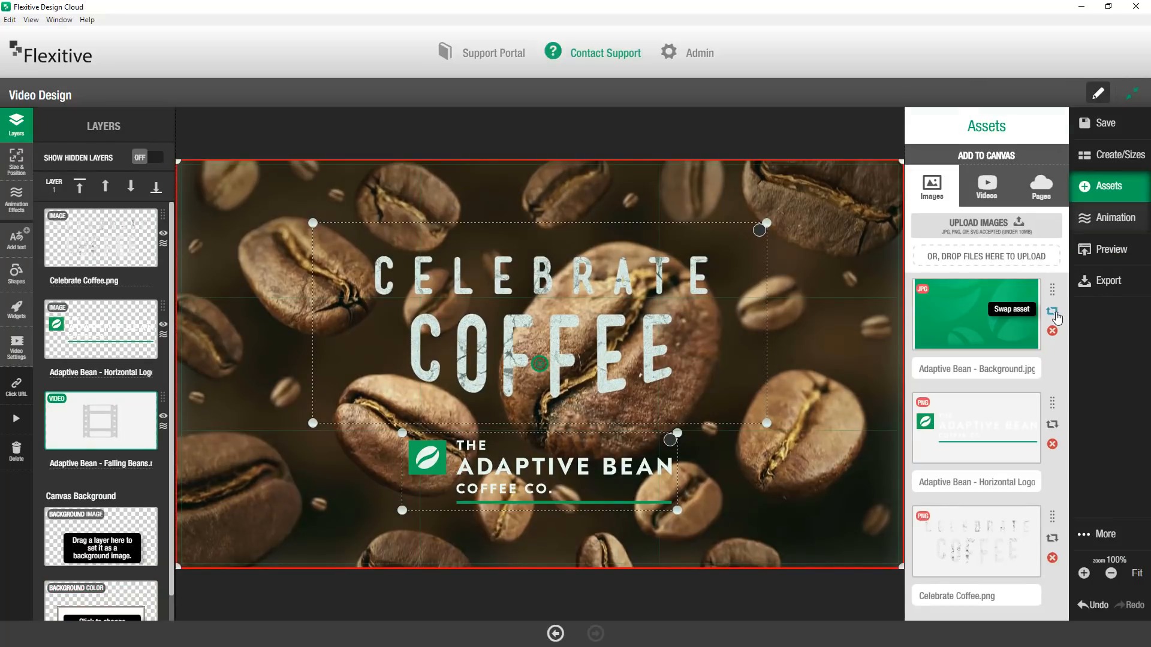
{"action": "left_click", "coordinate": [1052, 309]}
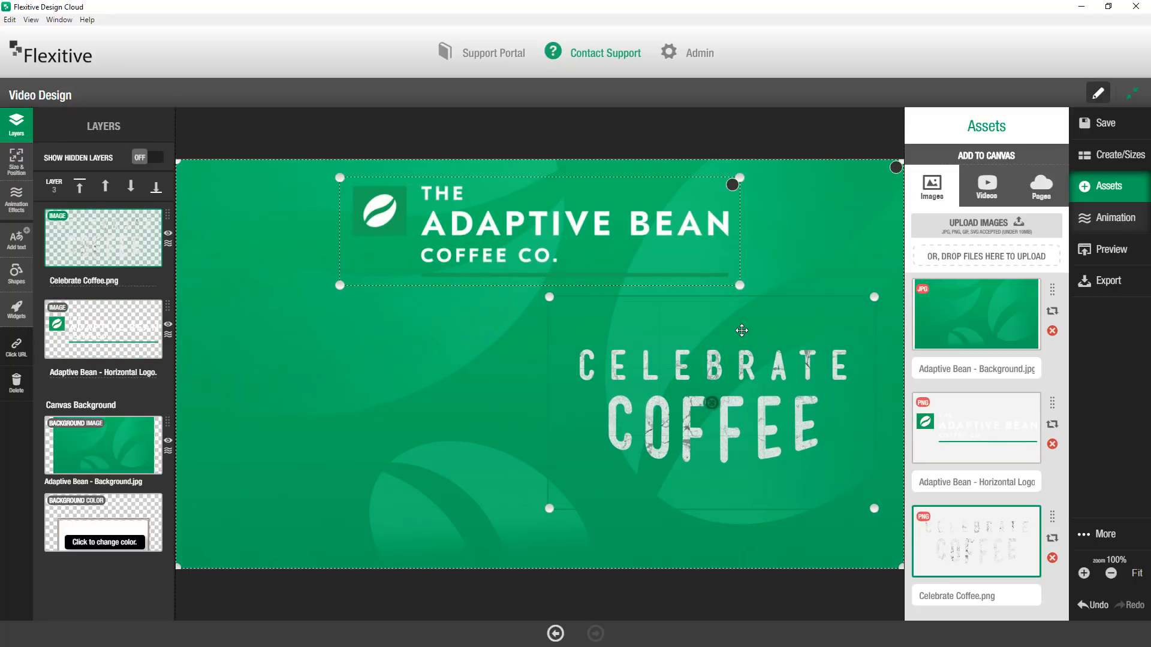
{"action": "mouse_move", "coordinate": [16, 308]}
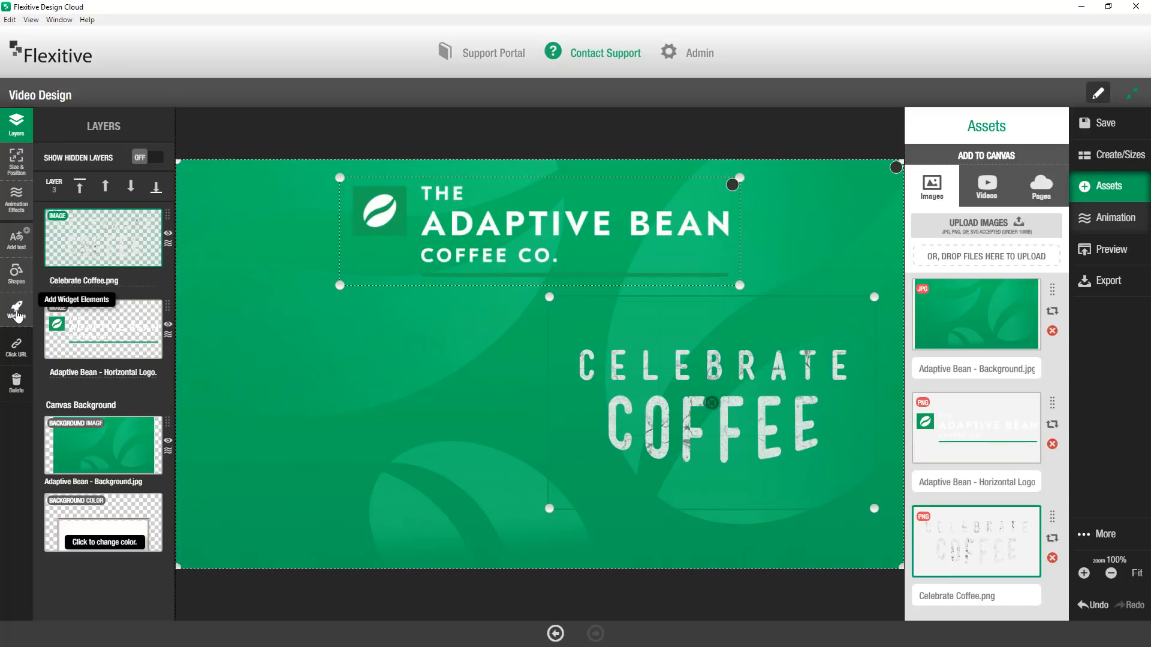
Add a YouTube video widget from Widgets to the canvas.
{"action": "left_click", "coordinate": [16, 308]}
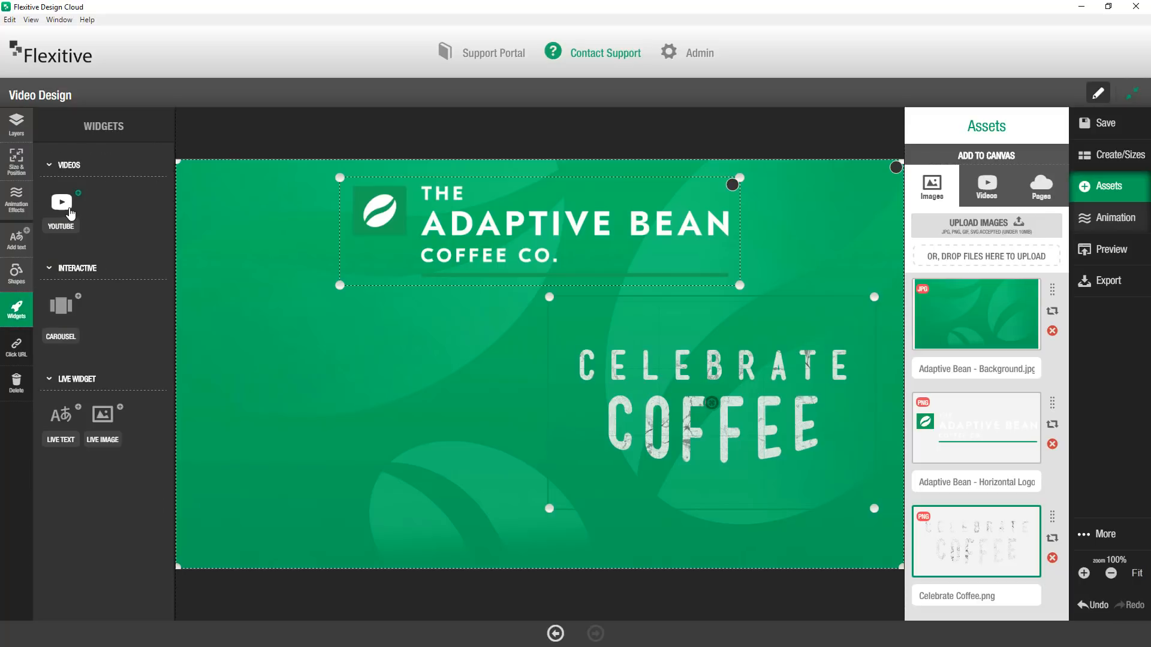
{"action": "left_click", "coordinate": [61, 208]}
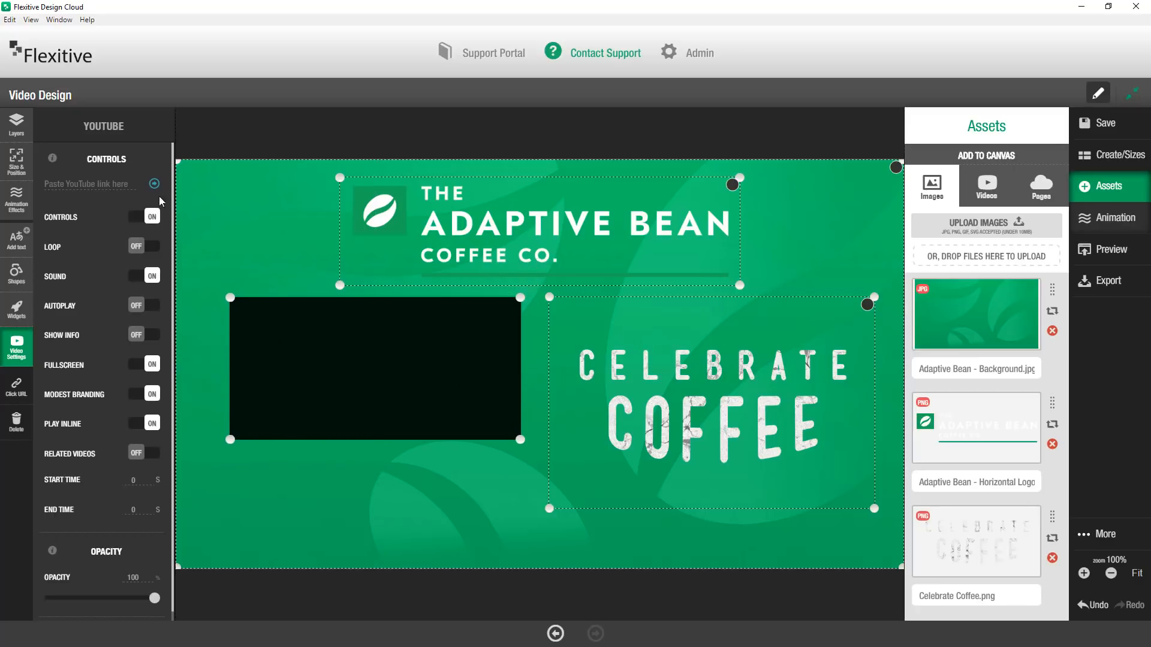
{"action": "mouse_move", "coordinate": [125, 141]}
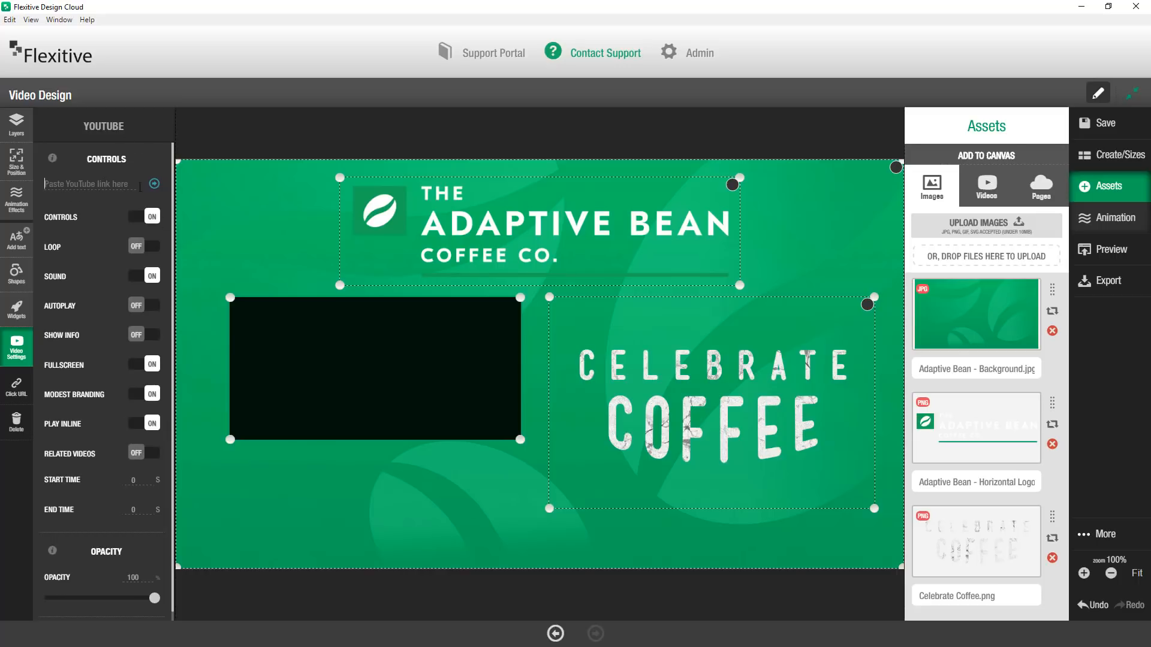
{"action": "mouse_move", "coordinate": [241, 454]}
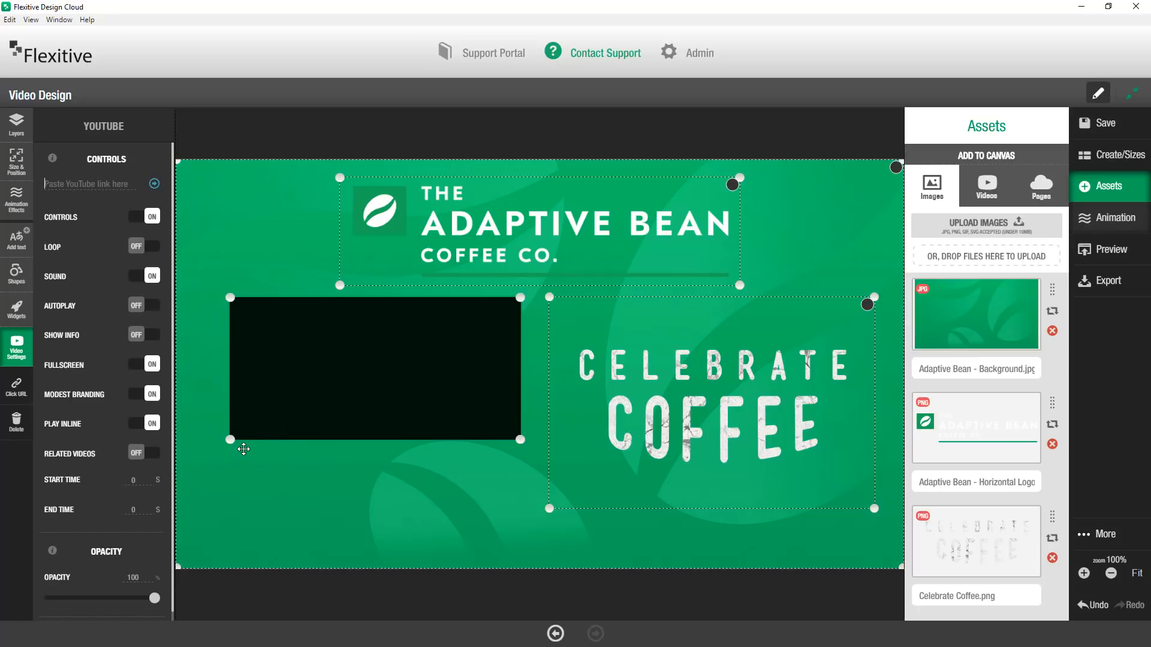
{"action": "mouse_move", "coordinate": [279, 382]}
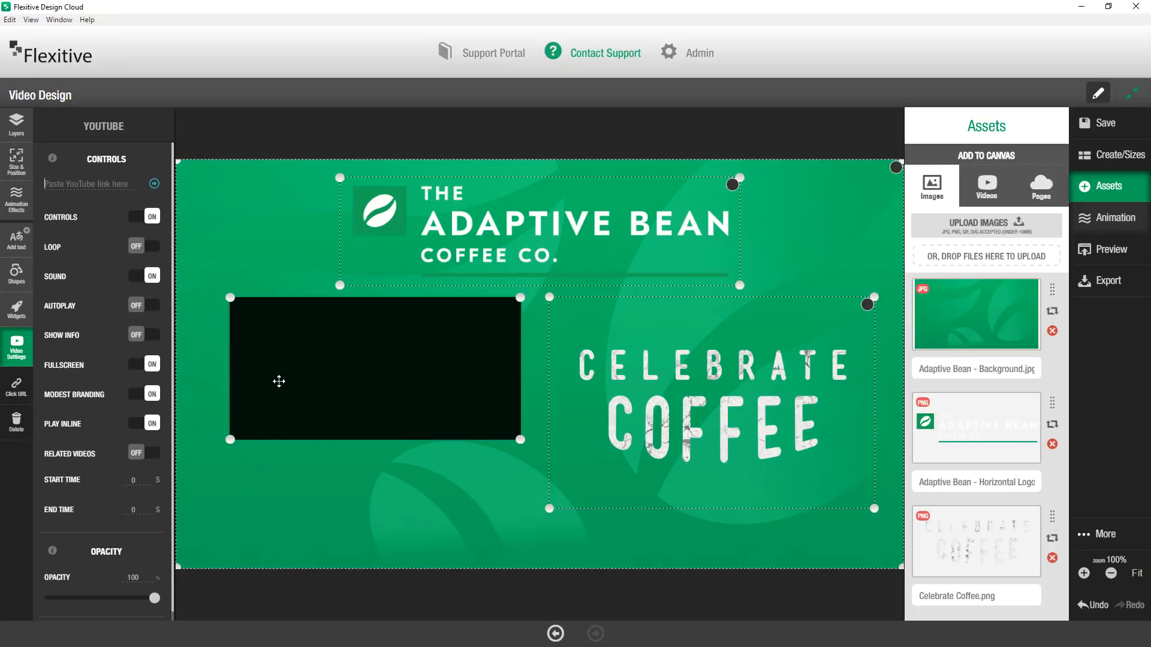
Copy the coffee break video's URL from the YouTube page address bar.
{"action": "left_click", "coordinate": [1111, 248]}
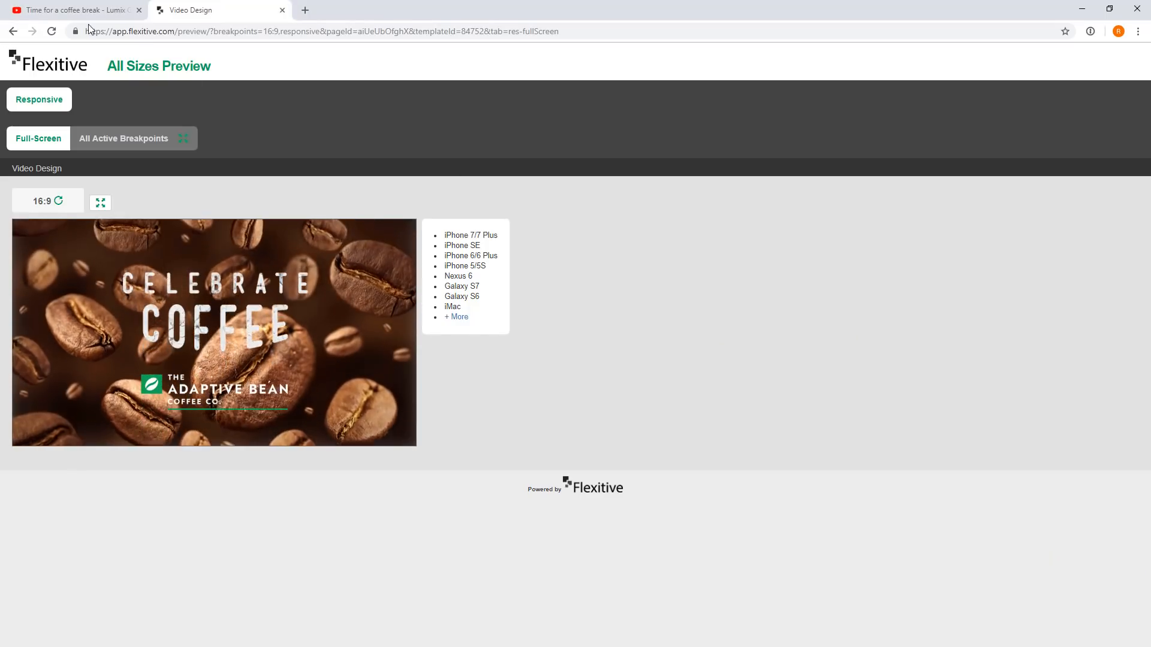
{"action": "left_click", "coordinate": [73, 9]}
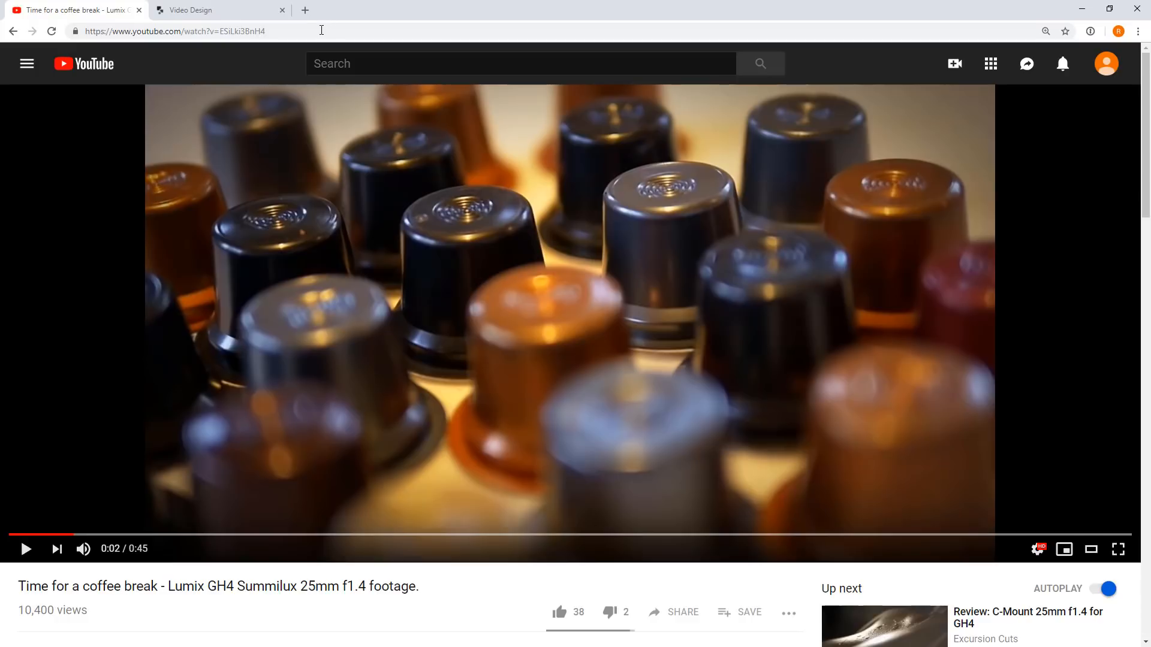
{"action": "left_click", "coordinate": [174, 30]}
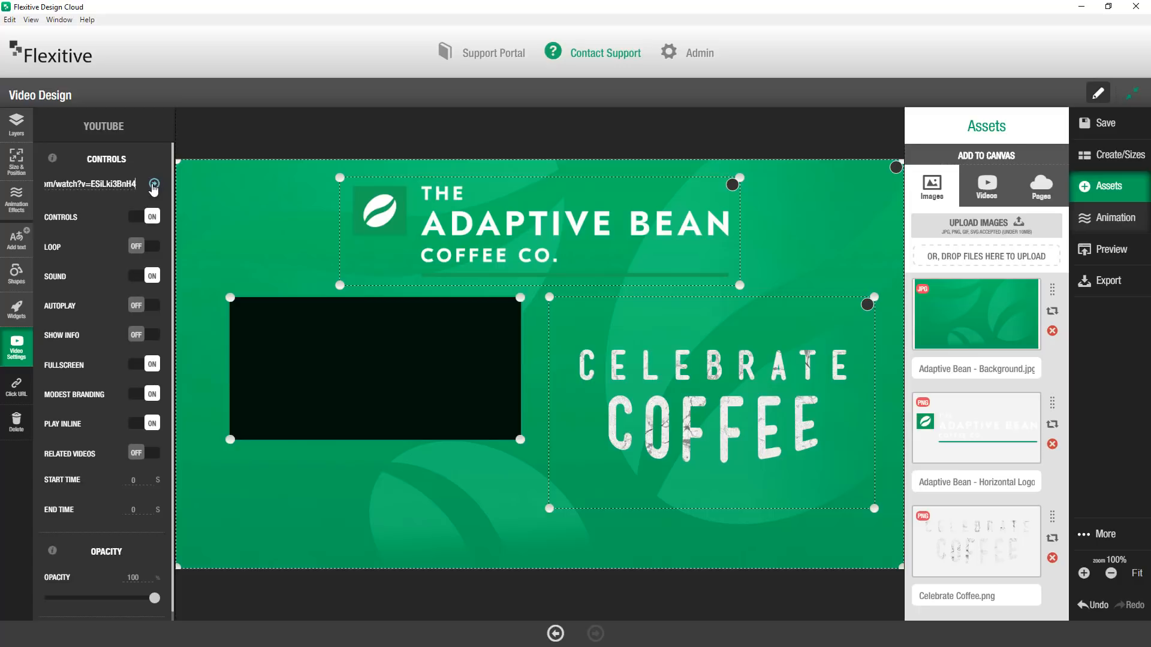
Load the coffee break video into the YouTube widget and show its playback settings.
{"action": "left_click", "coordinate": [153, 186]}
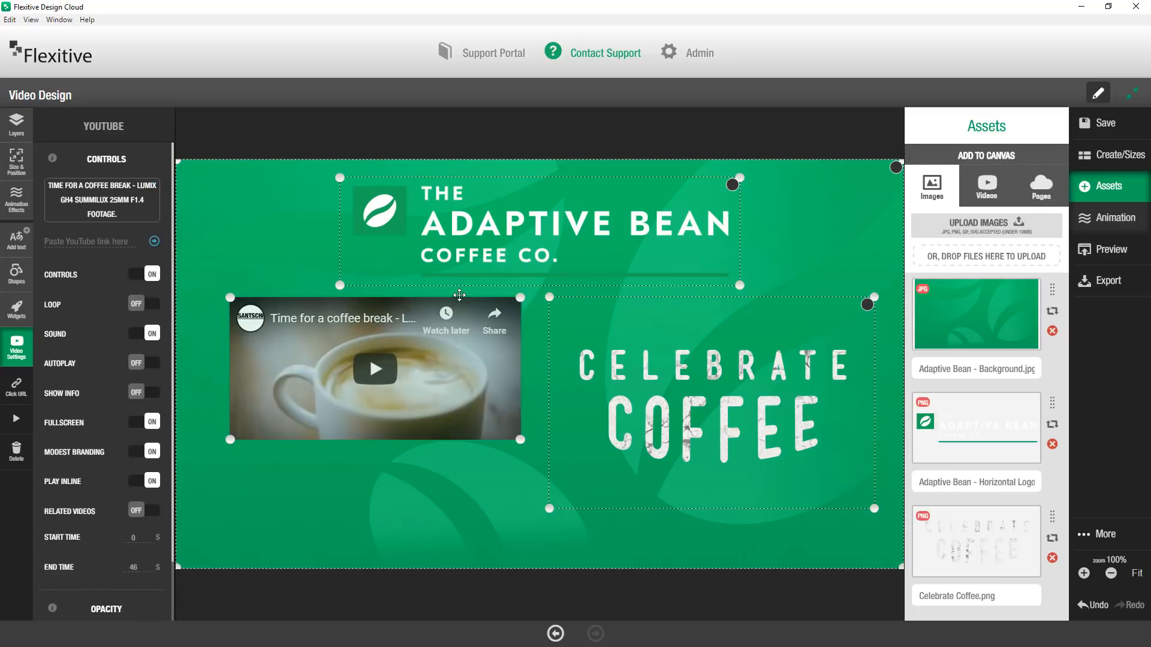
{"action": "mouse_move", "coordinate": [506, 436]}
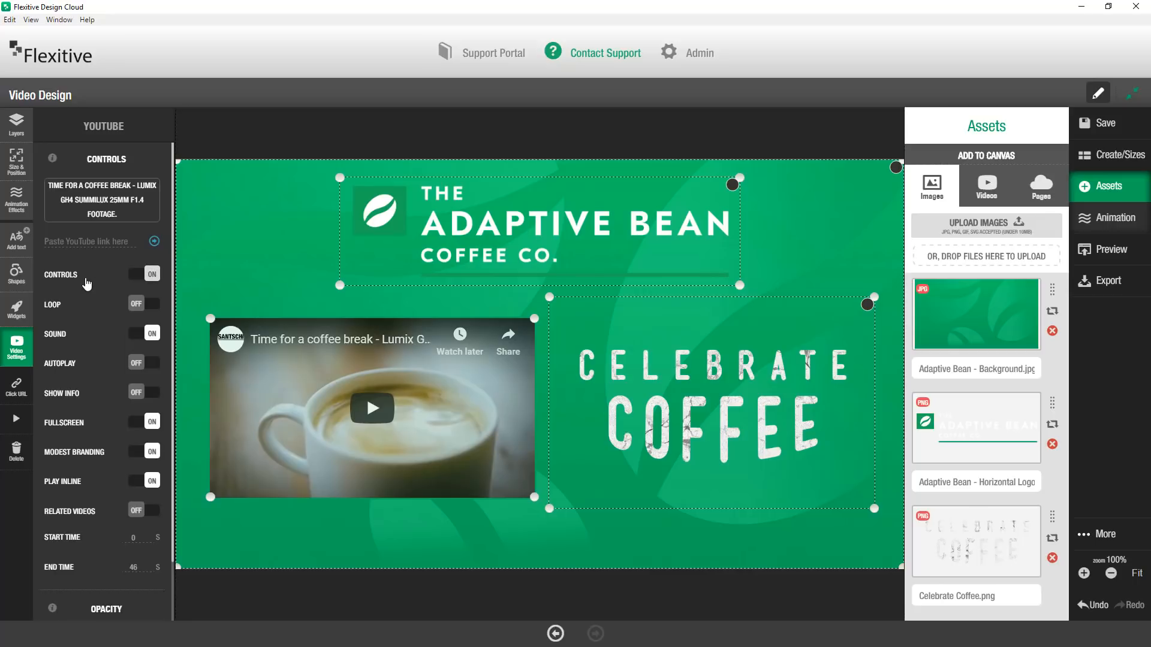
{"action": "scroll", "scroll_direction": "down", "scroll_amount": 3}
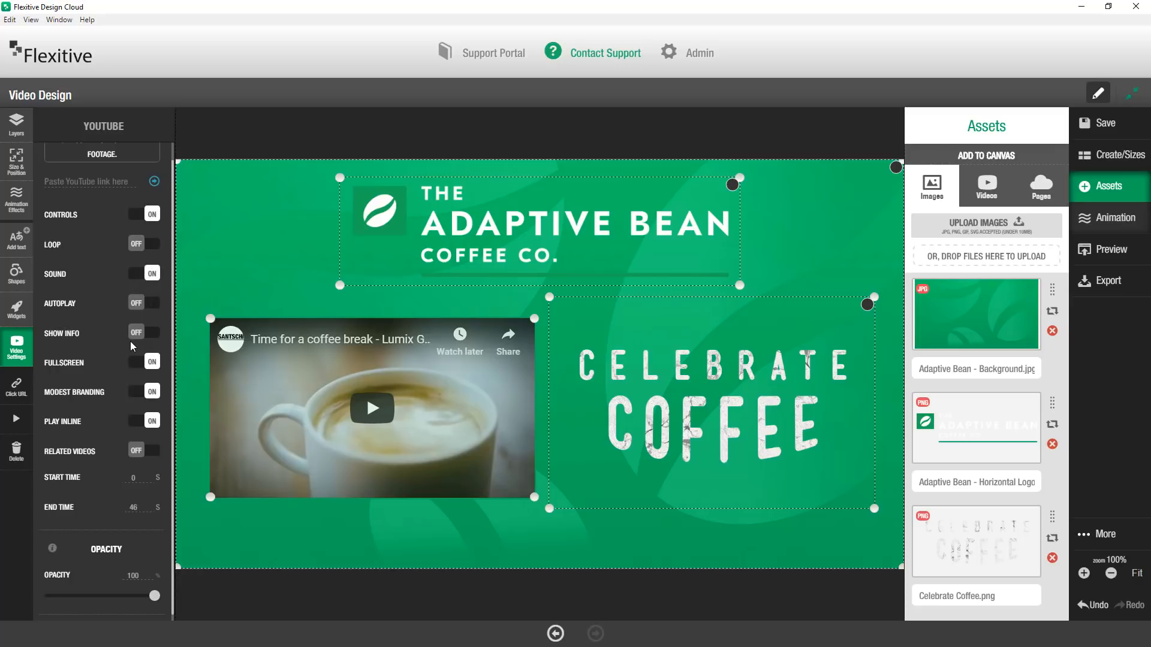
{"action": "mouse_move", "coordinate": [93, 337]}
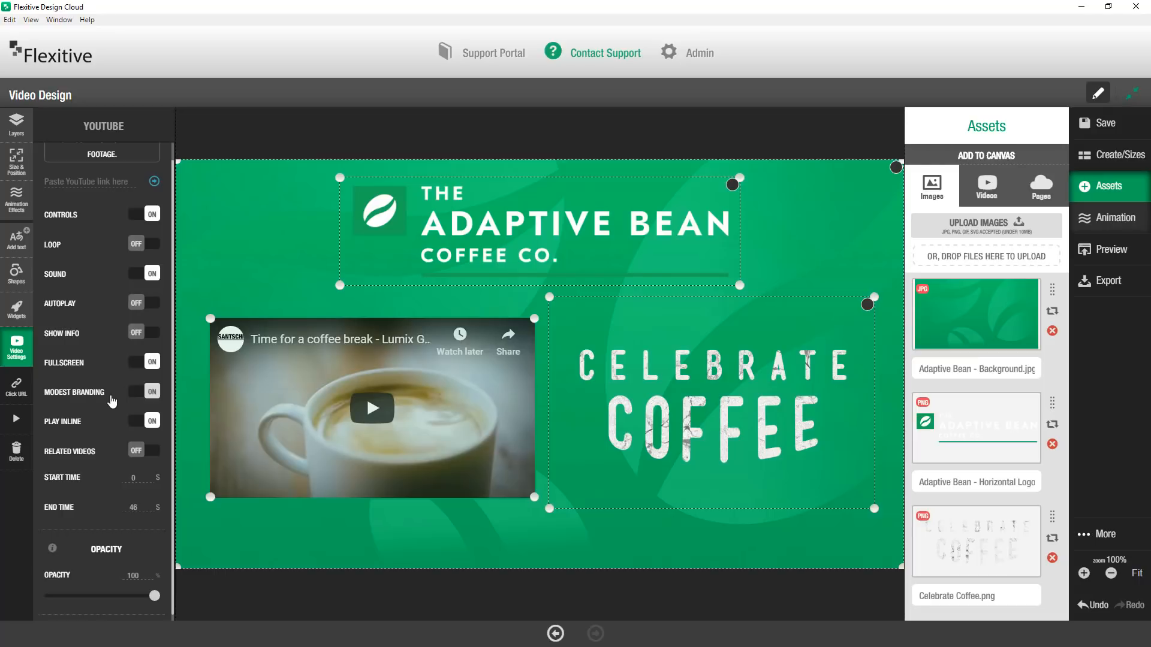
{"action": "mouse_move", "coordinate": [114, 456]}
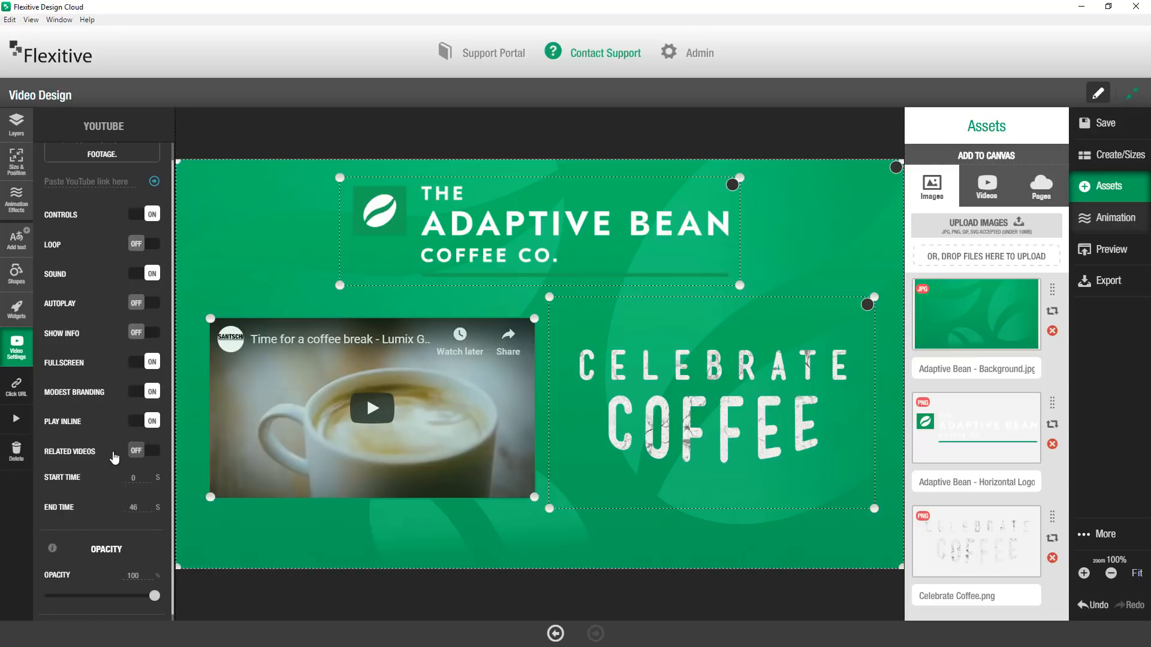
{"action": "mouse_move", "coordinate": [108, 491]}
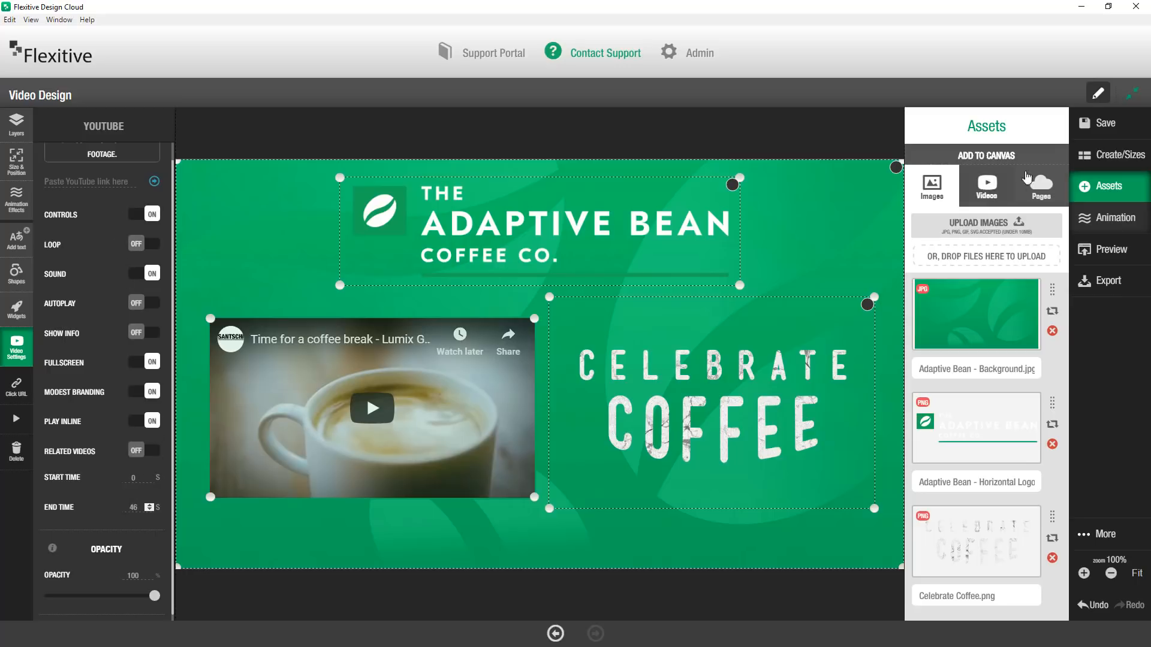
Save the green Adaptive Bean design, preview it in the browser, and play then pause the coffee video.
{"action": "left_click", "coordinate": [1107, 122]}
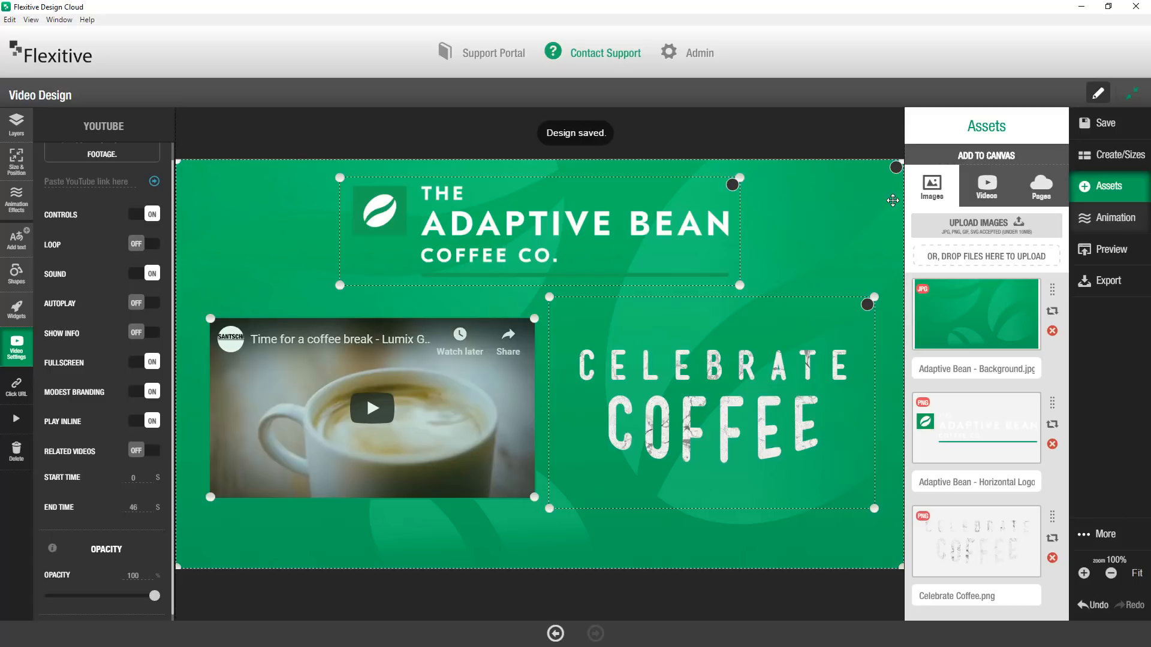
{"action": "left_click", "coordinate": [1108, 249]}
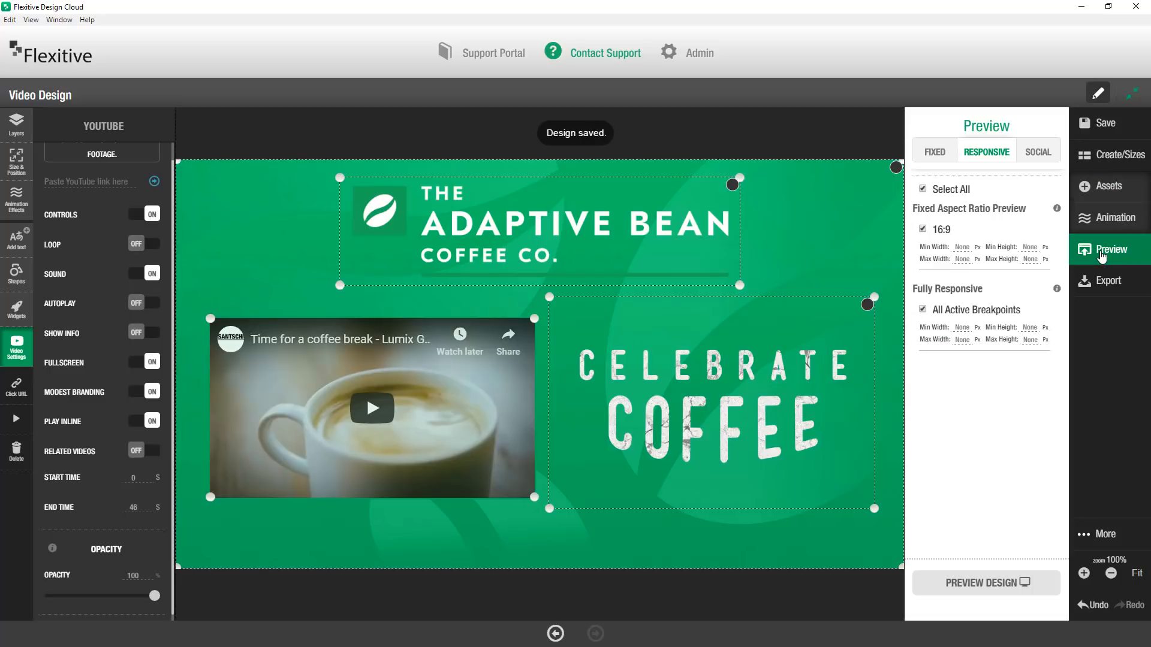
{"action": "left_click", "coordinate": [985, 582]}
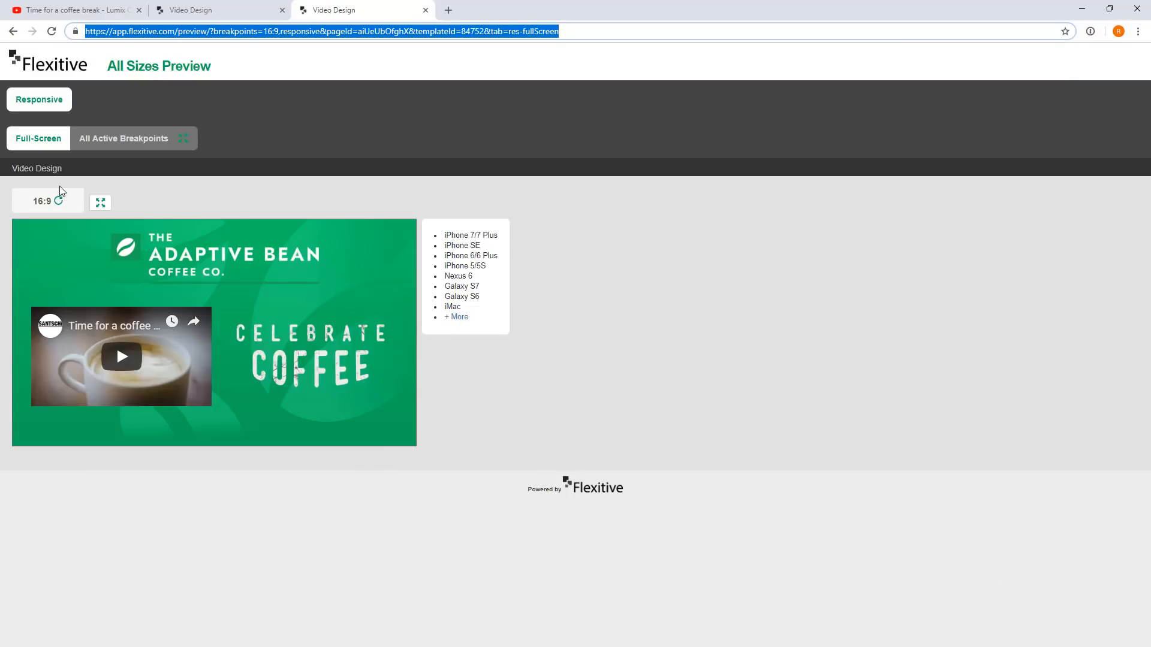
{"action": "mouse_move", "coordinate": [121, 357]}
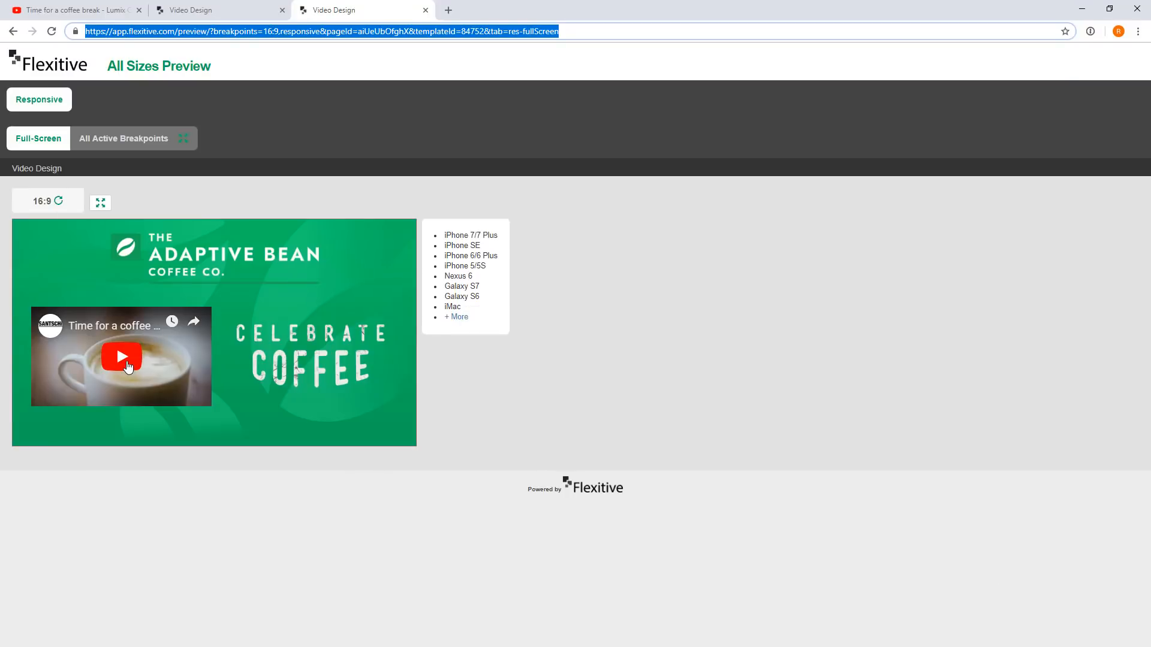
{"action": "left_click", "coordinate": [122, 356]}
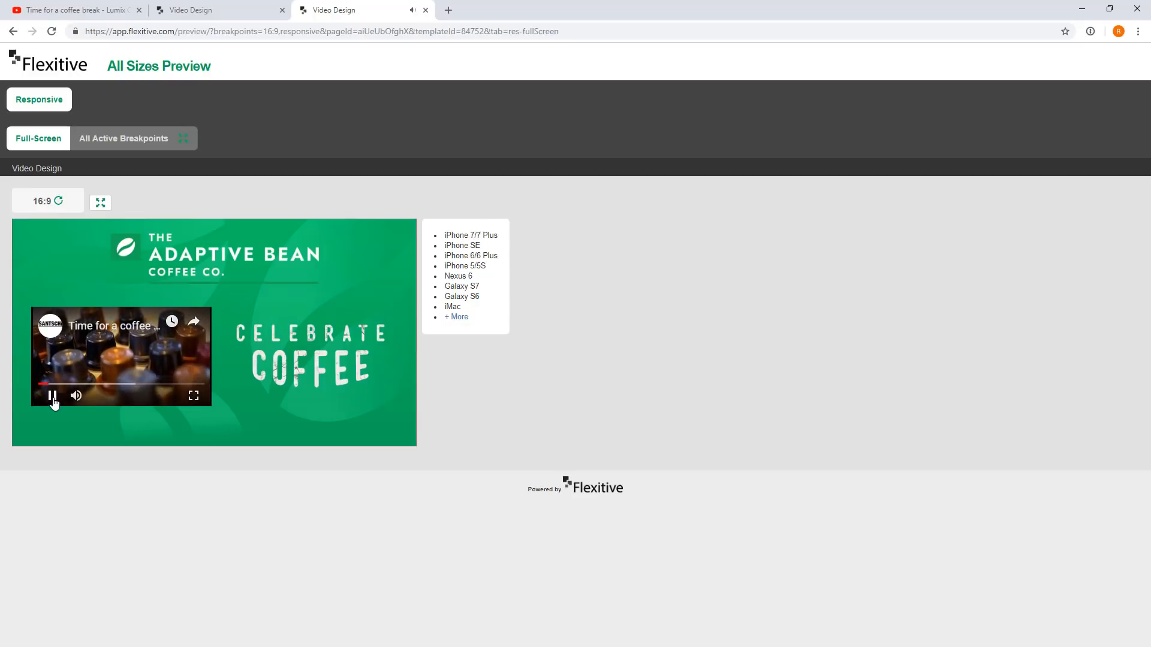
{"action": "left_click", "coordinate": [51, 396]}
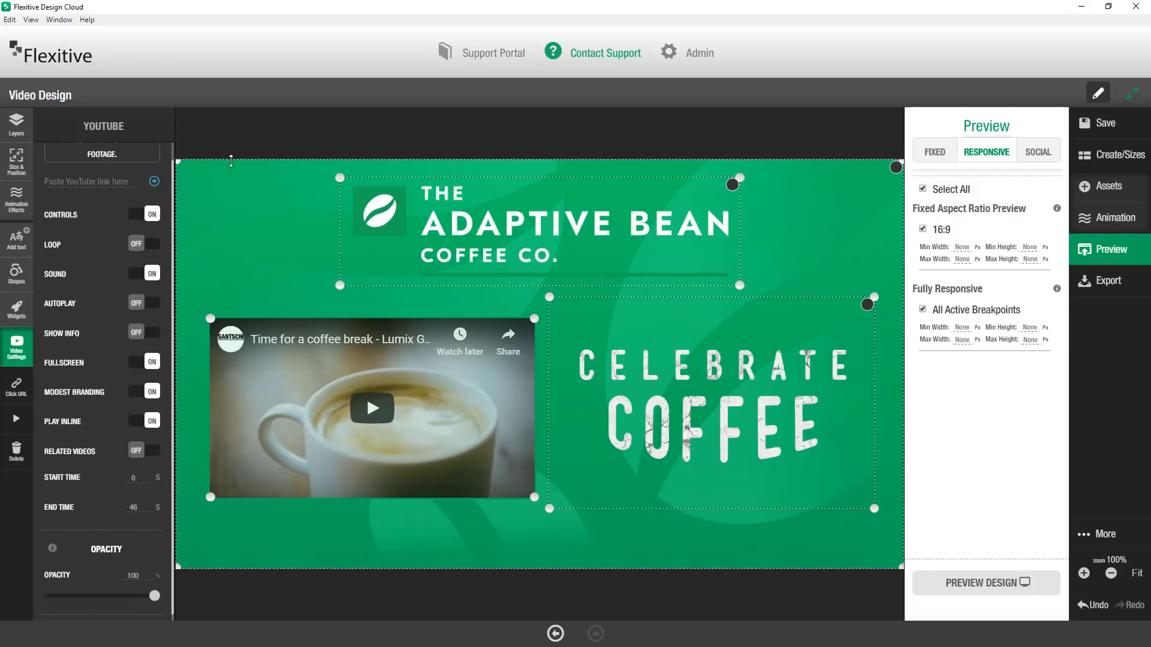
{"action": "mouse_move", "coordinate": [591, 56]}
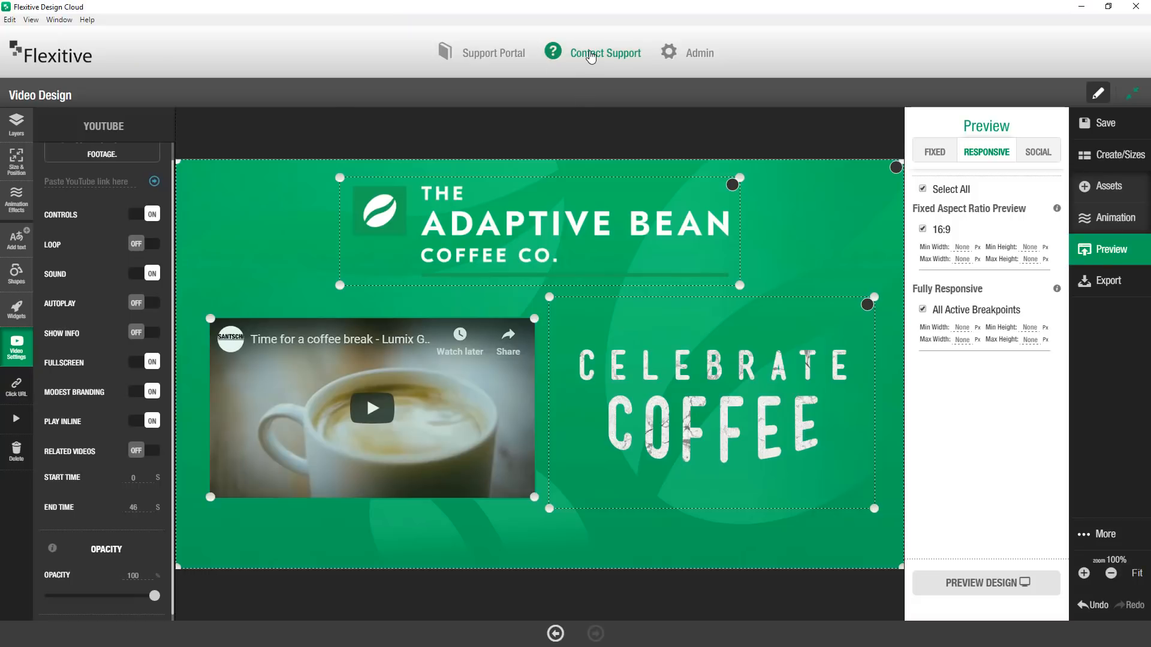
{"action": "mouse_move", "coordinate": [517, 243]}
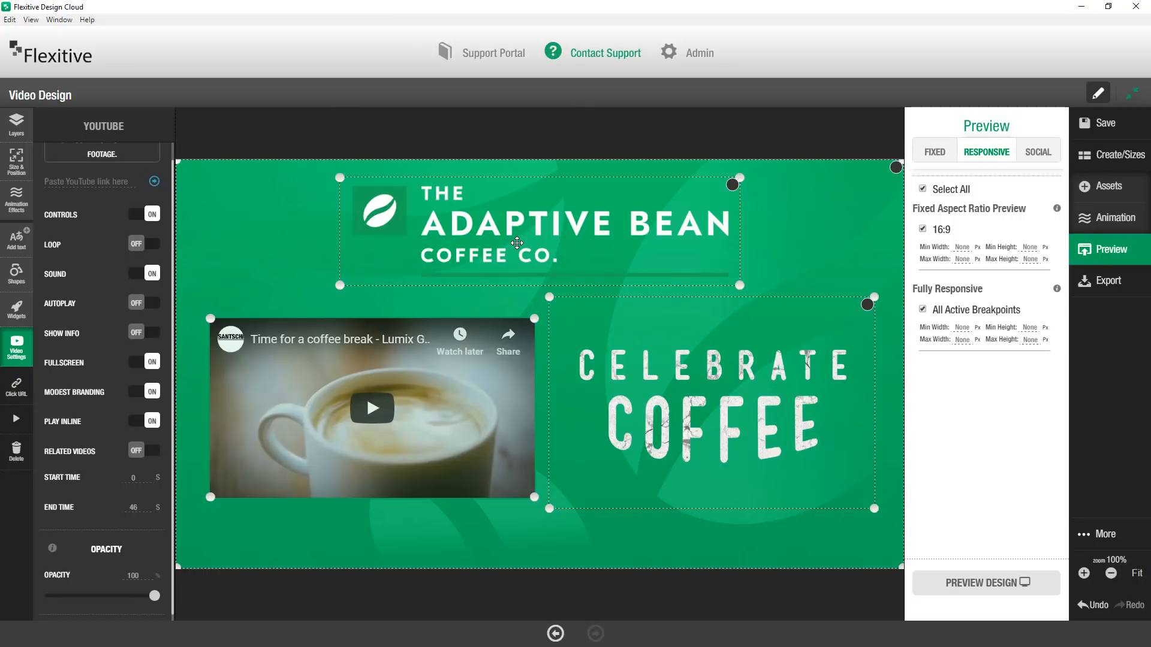